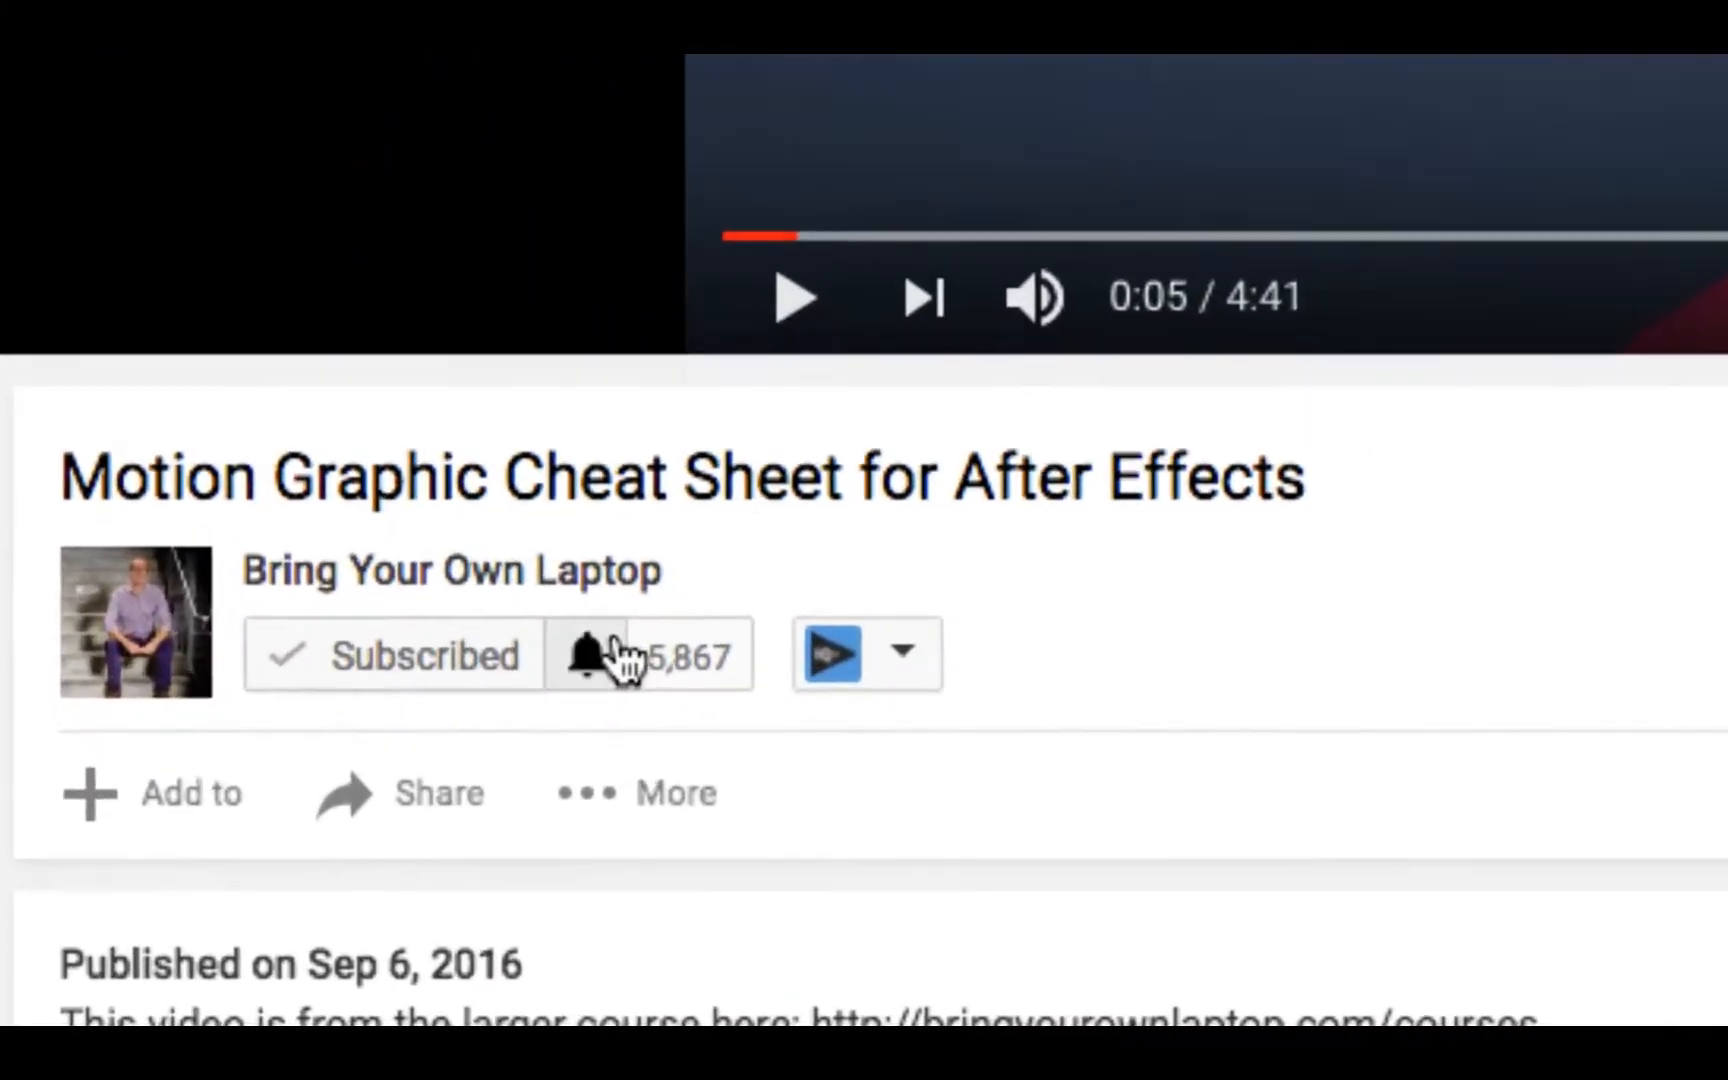
Place Google Logo.png from the Exercise Files into the mockup below the portfolio header
left_click(590, 654)
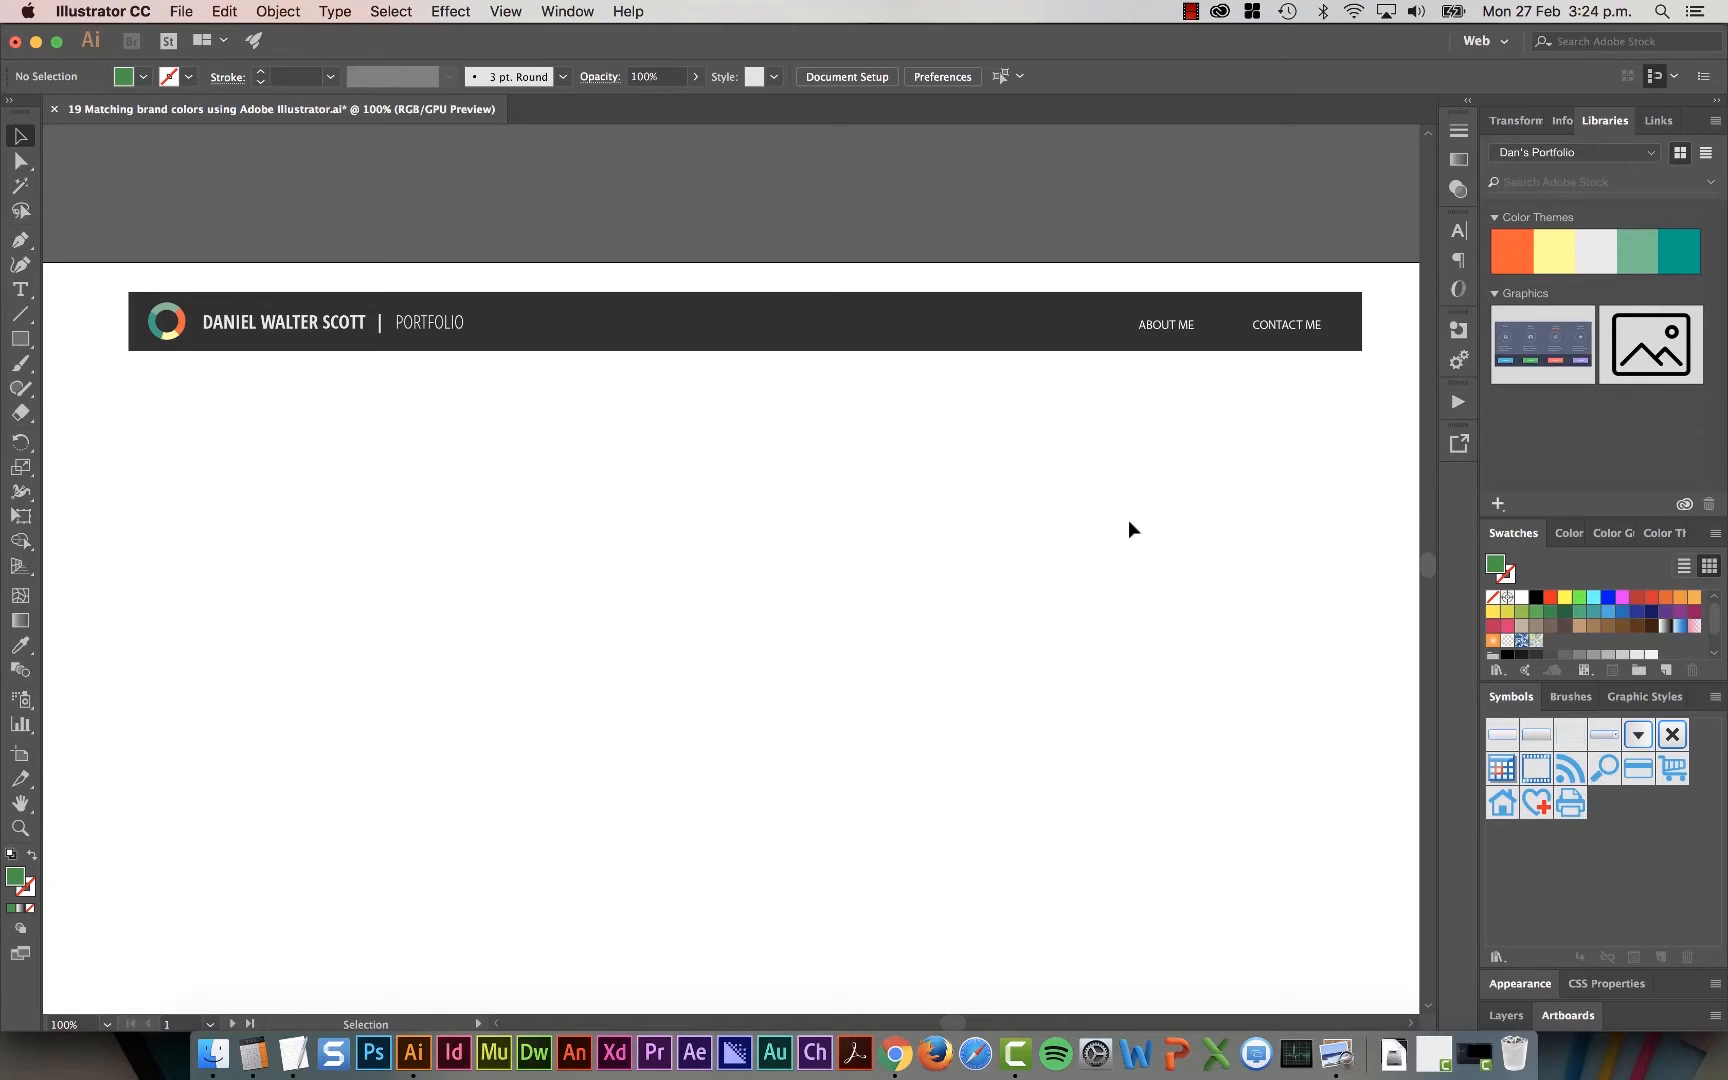
mouse_move(866, 548)
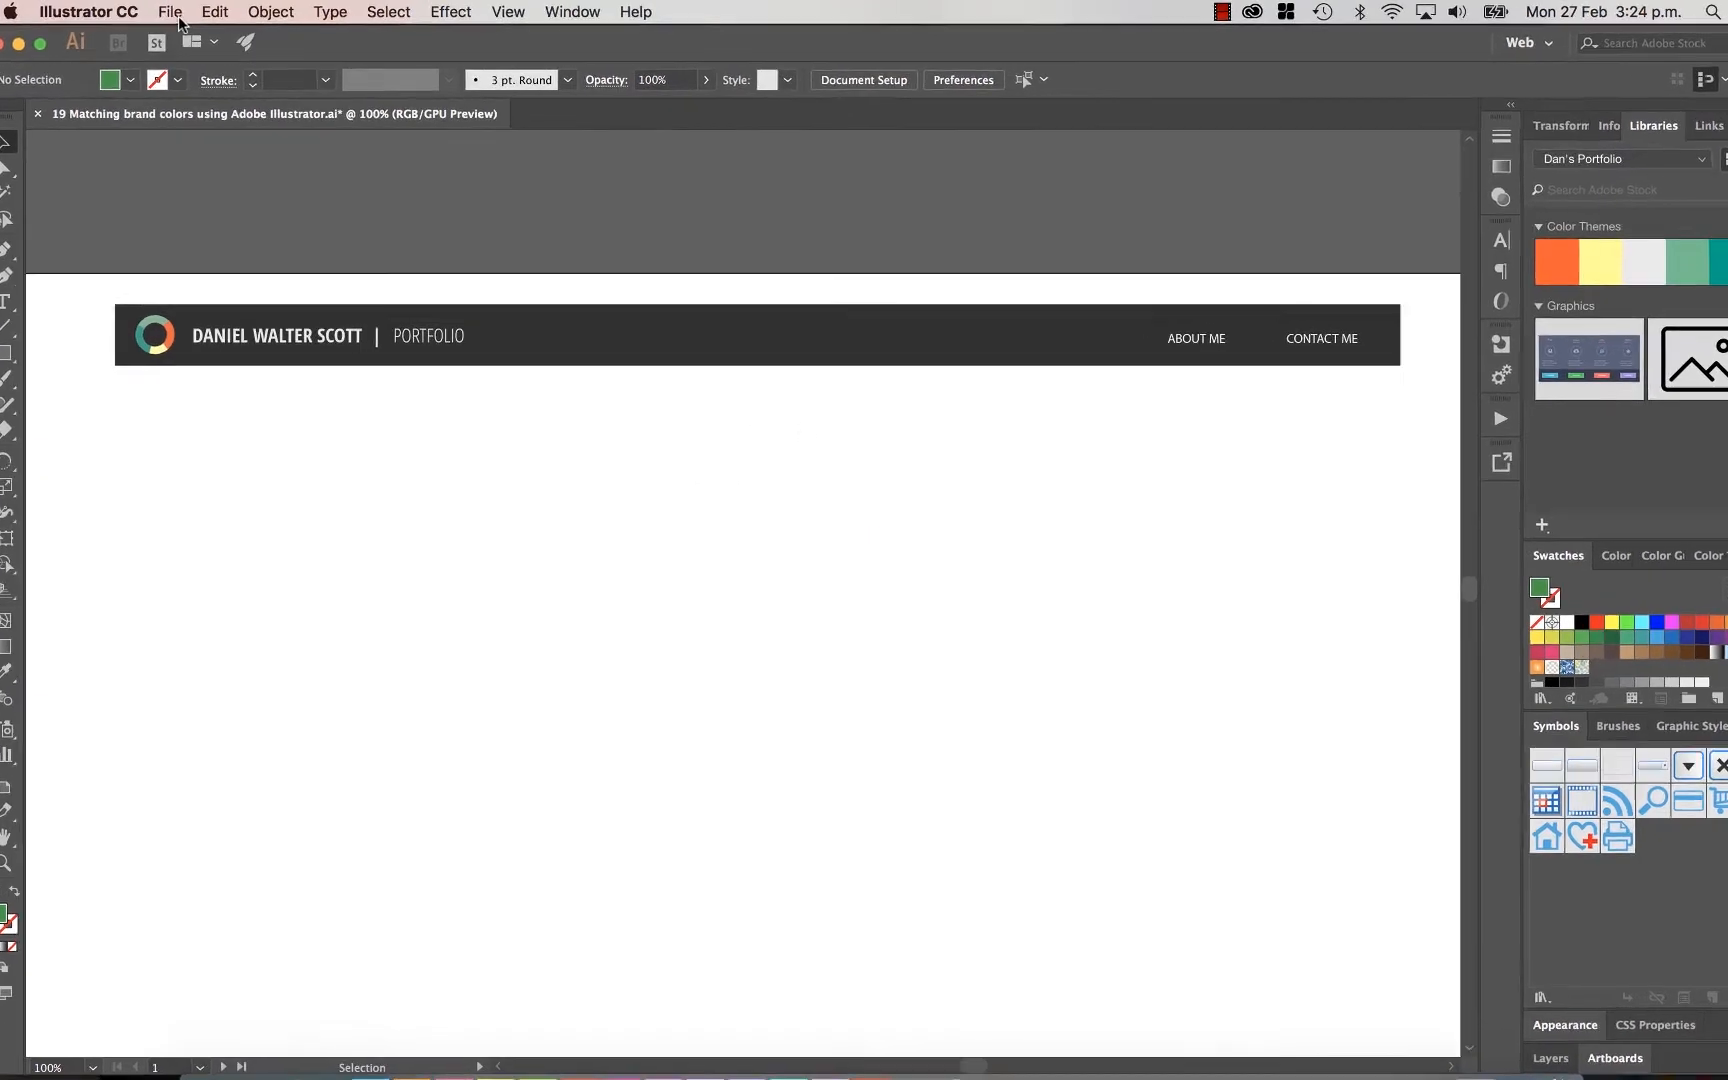
left_click(170, 12)
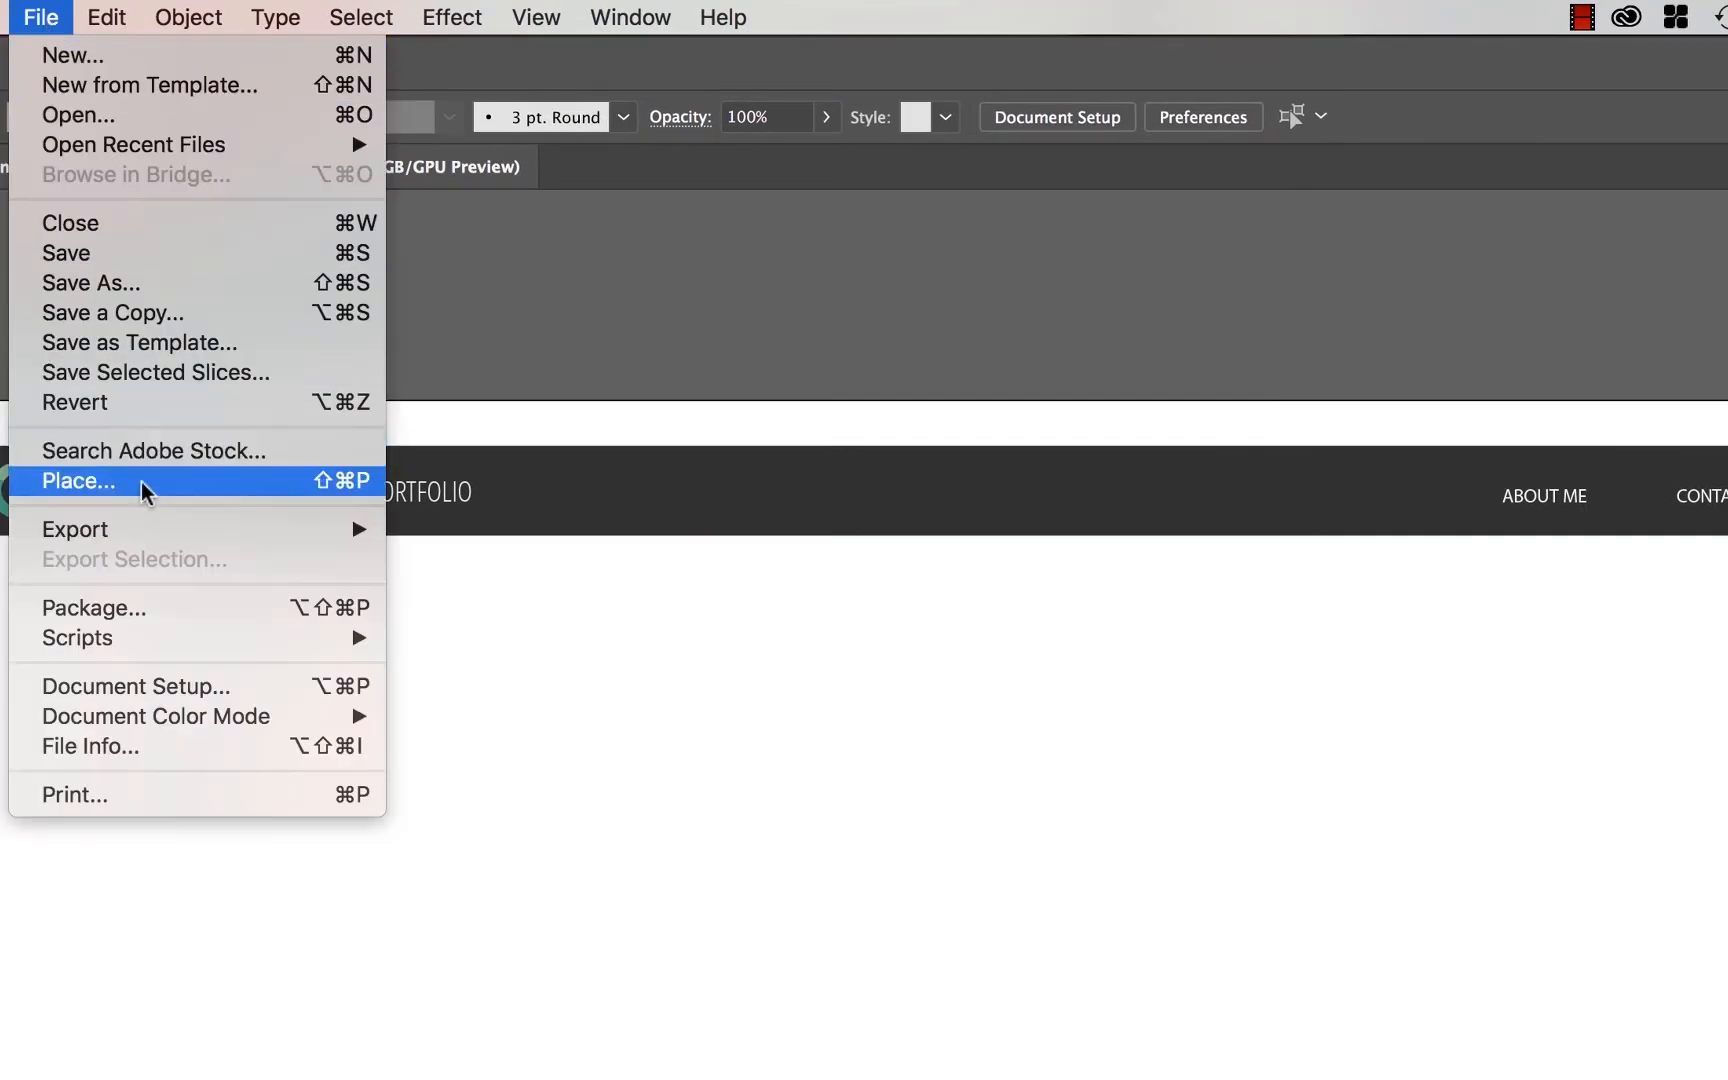
left_click(78, 480)
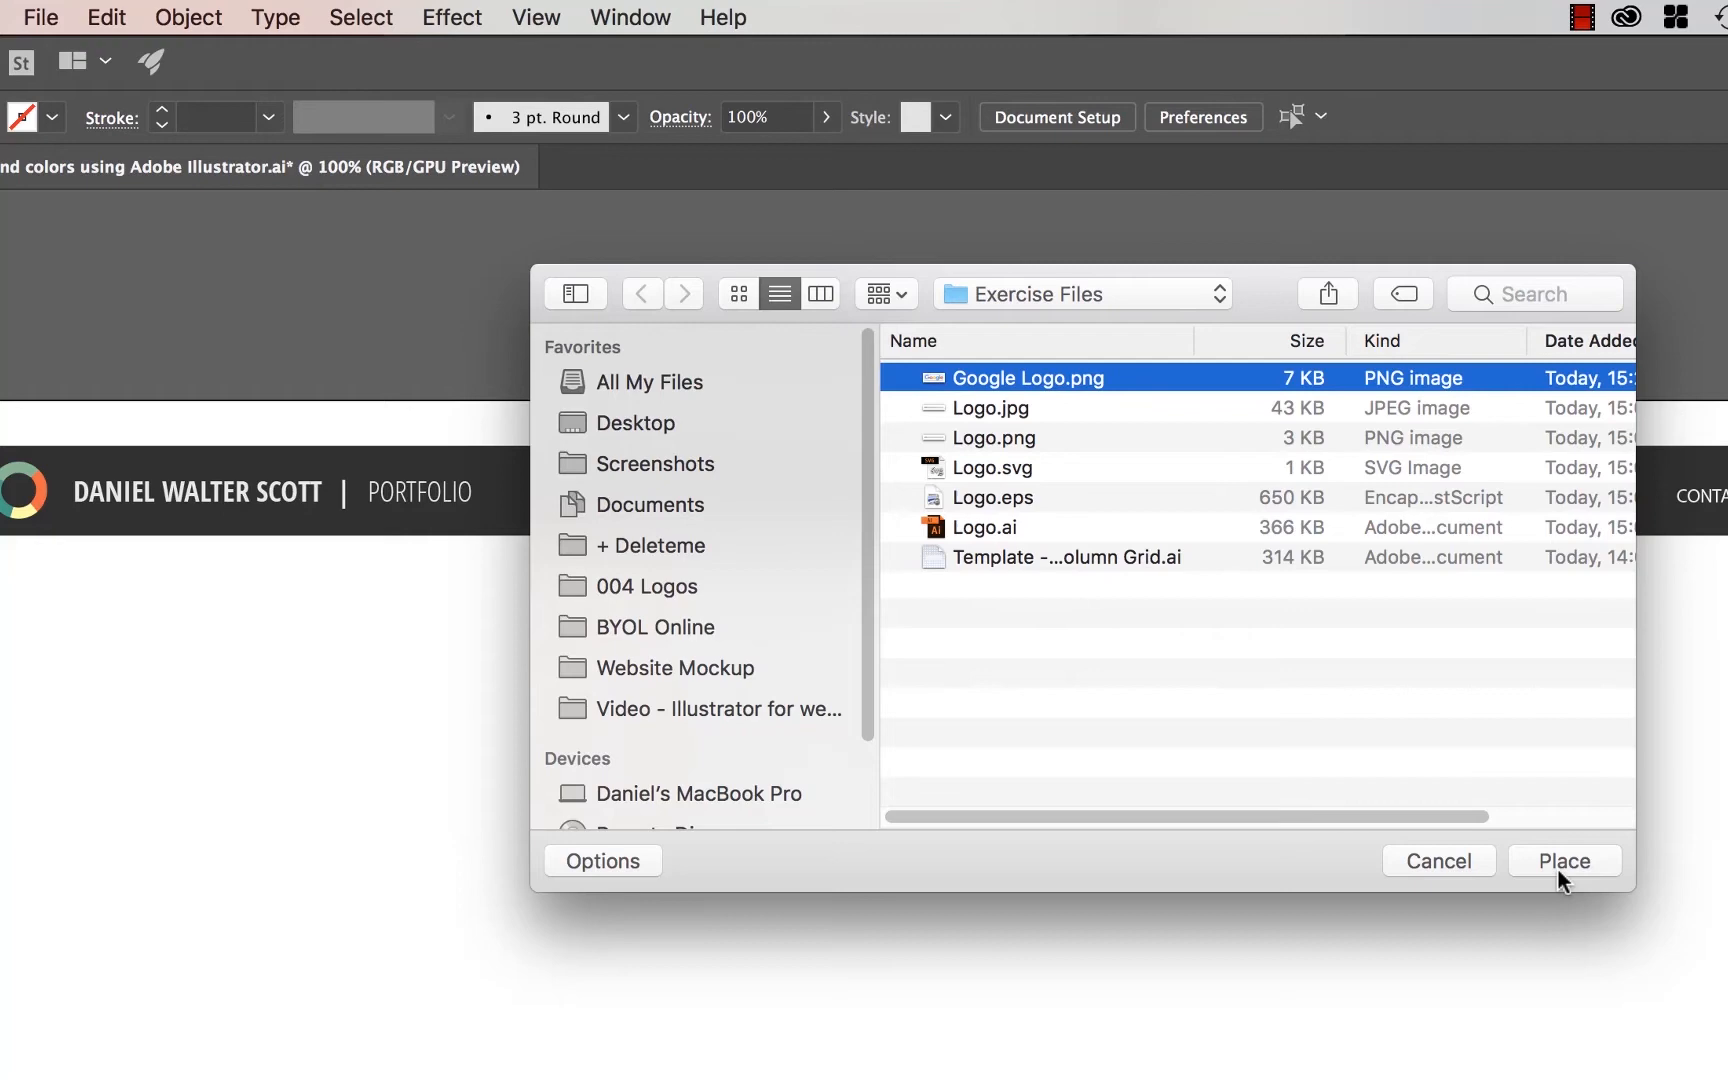
left_click(1564, 860)
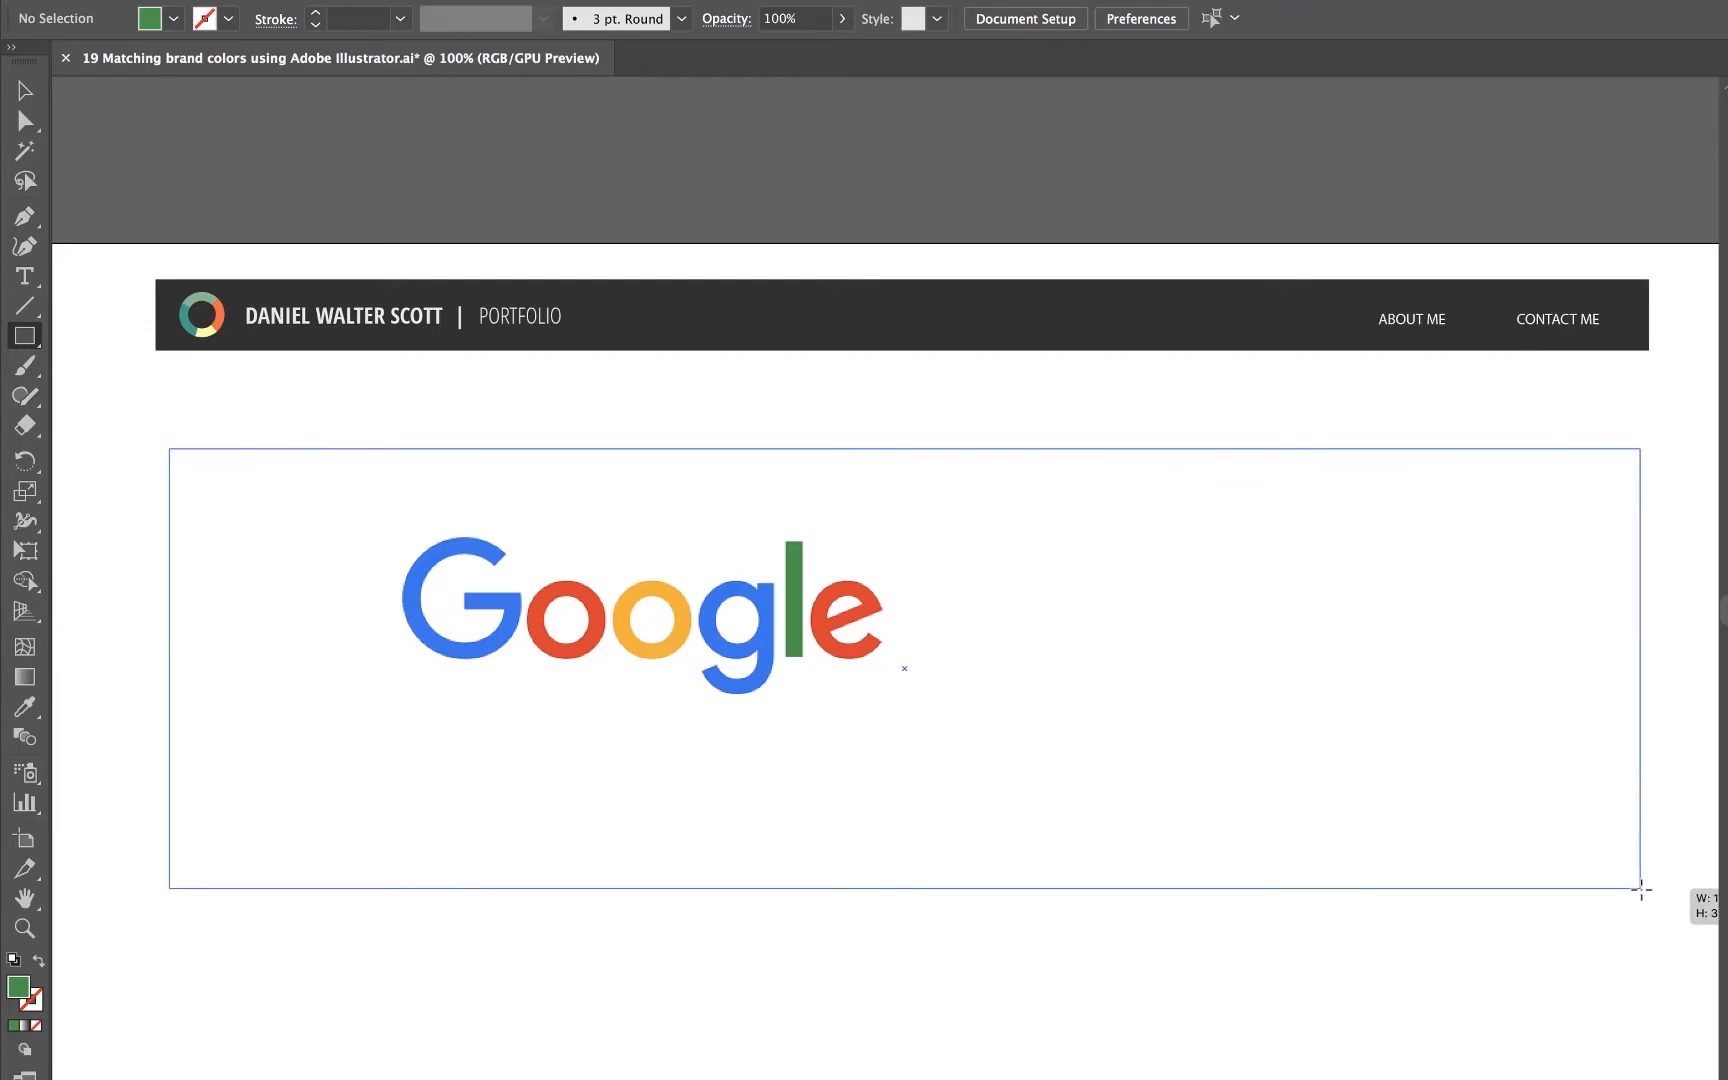
Draw a large hero rectangle below the header and fill it with a blue swatch
left_click_drag(168, 448, 1648, 886)
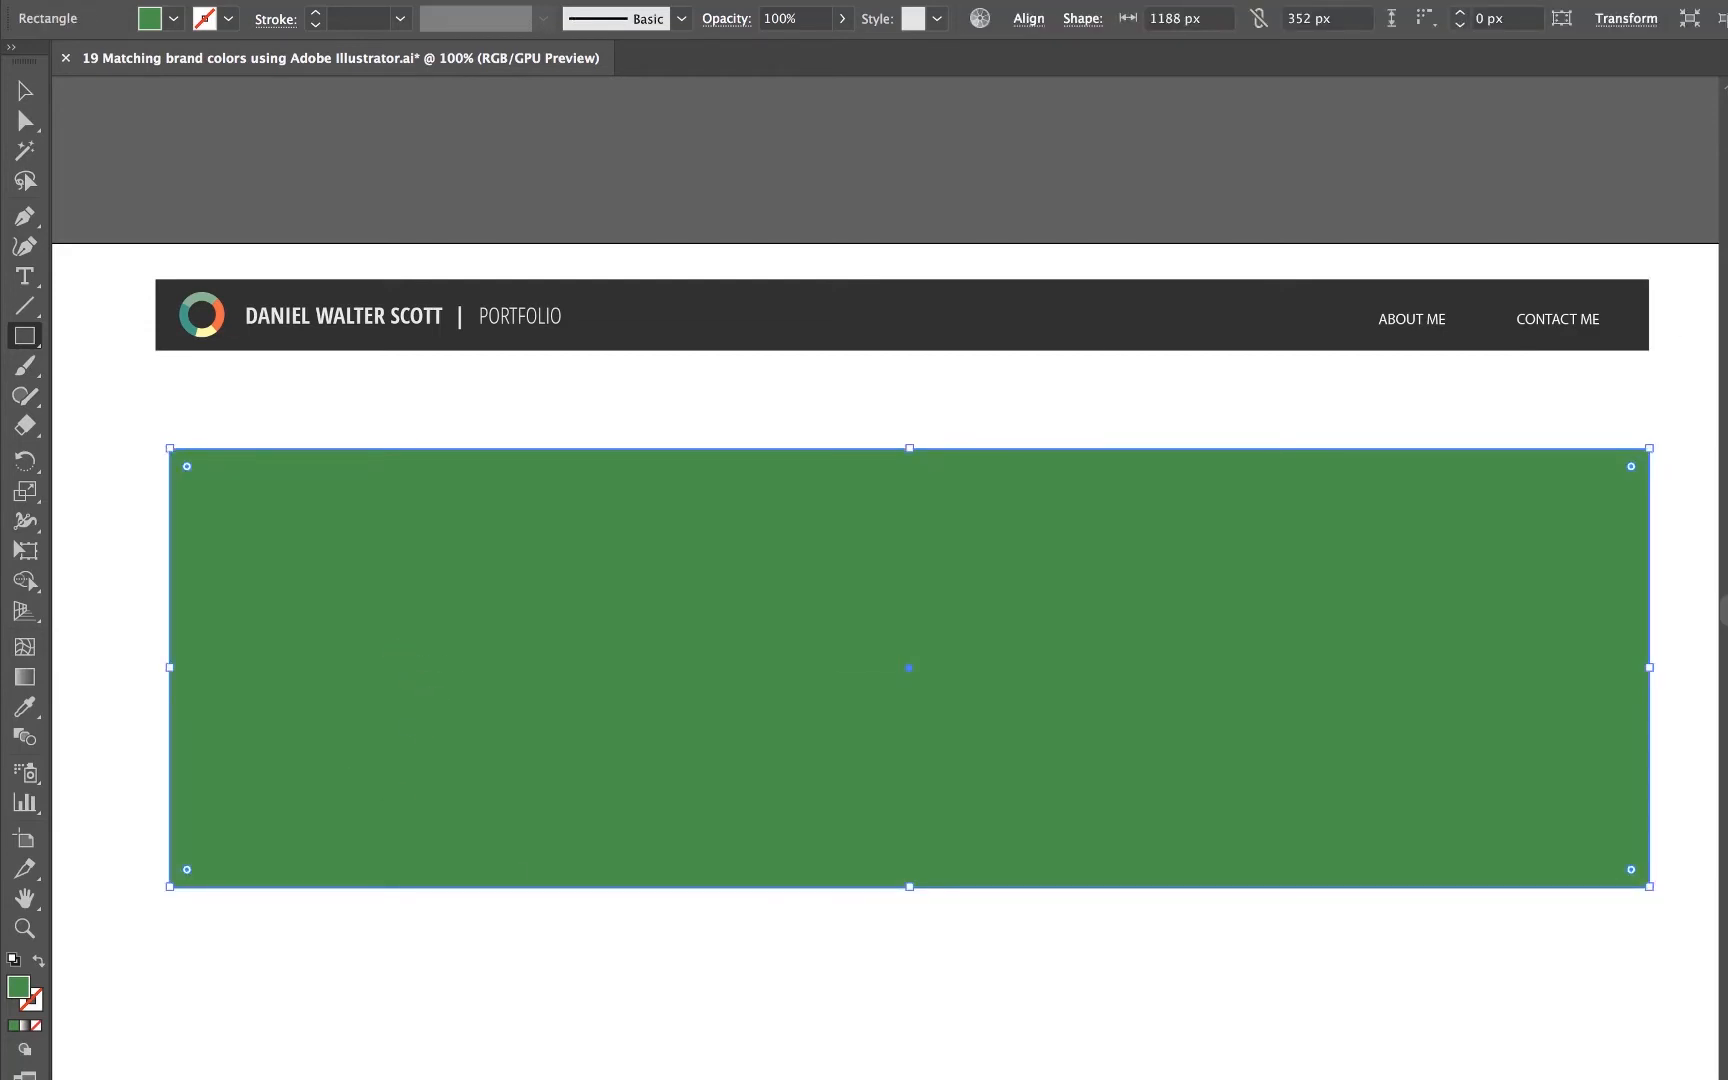
left_click(174, 18)
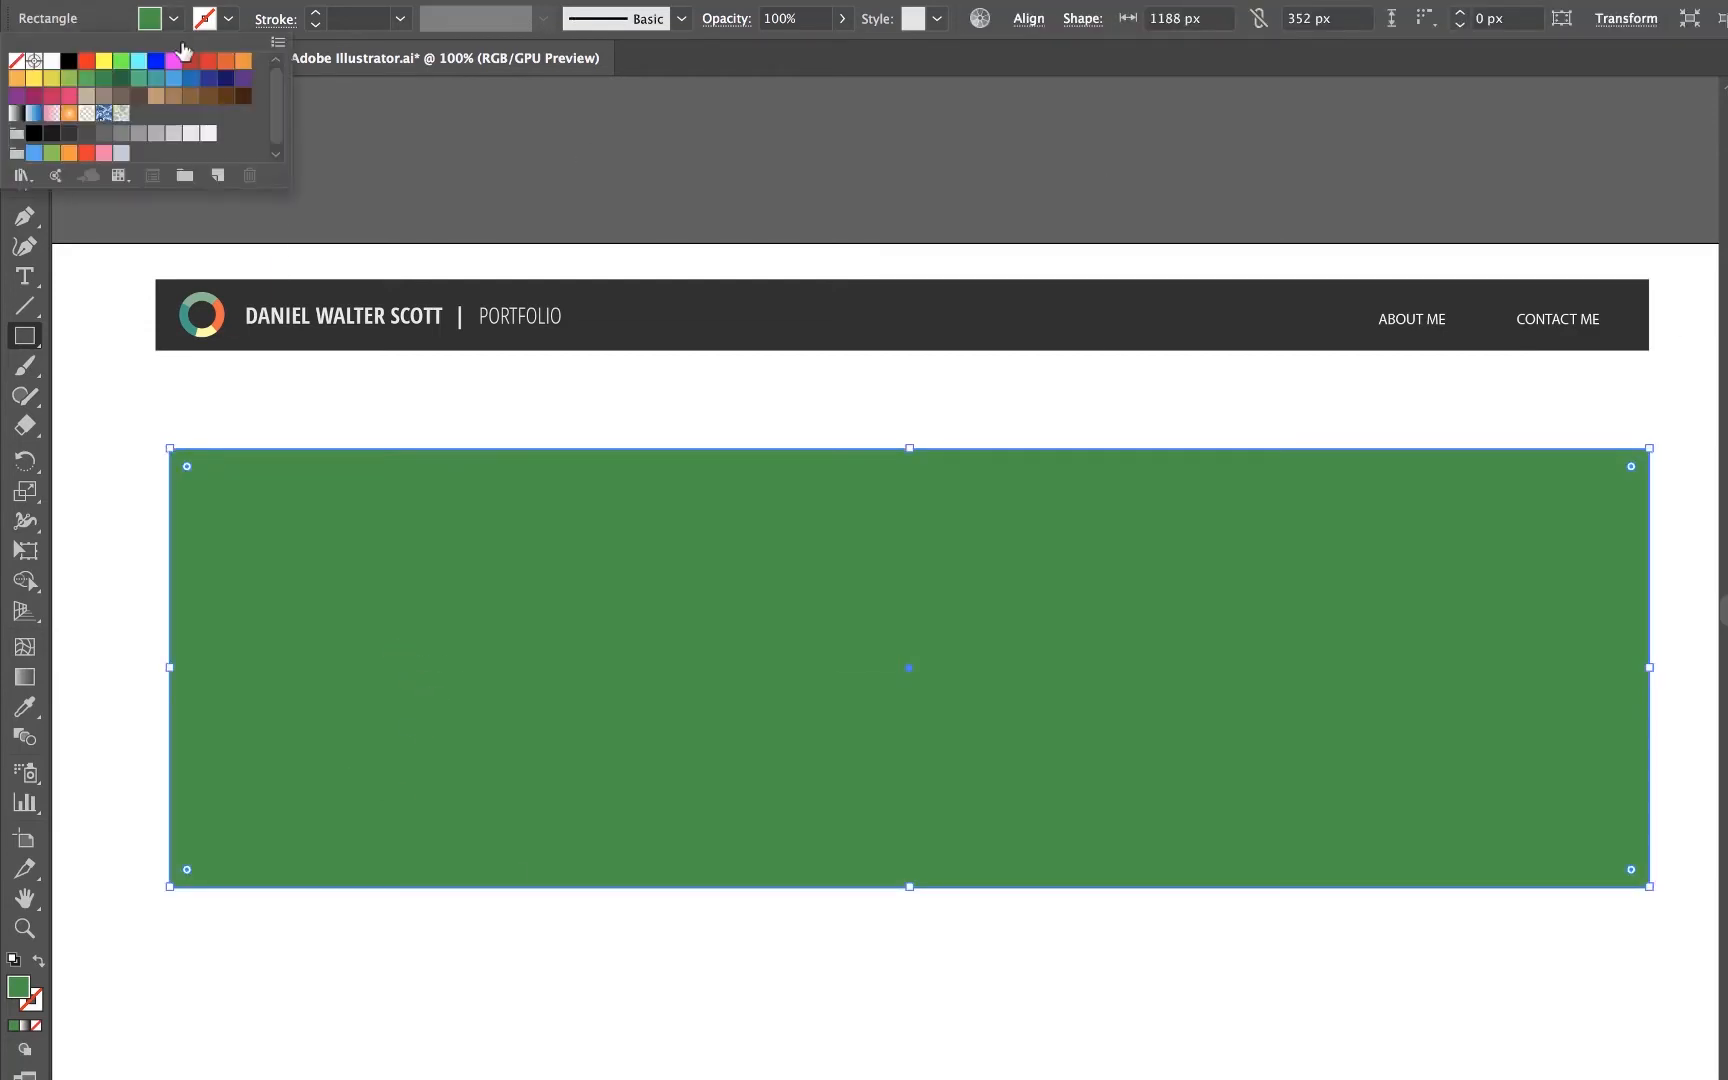
left_click(190, 78)
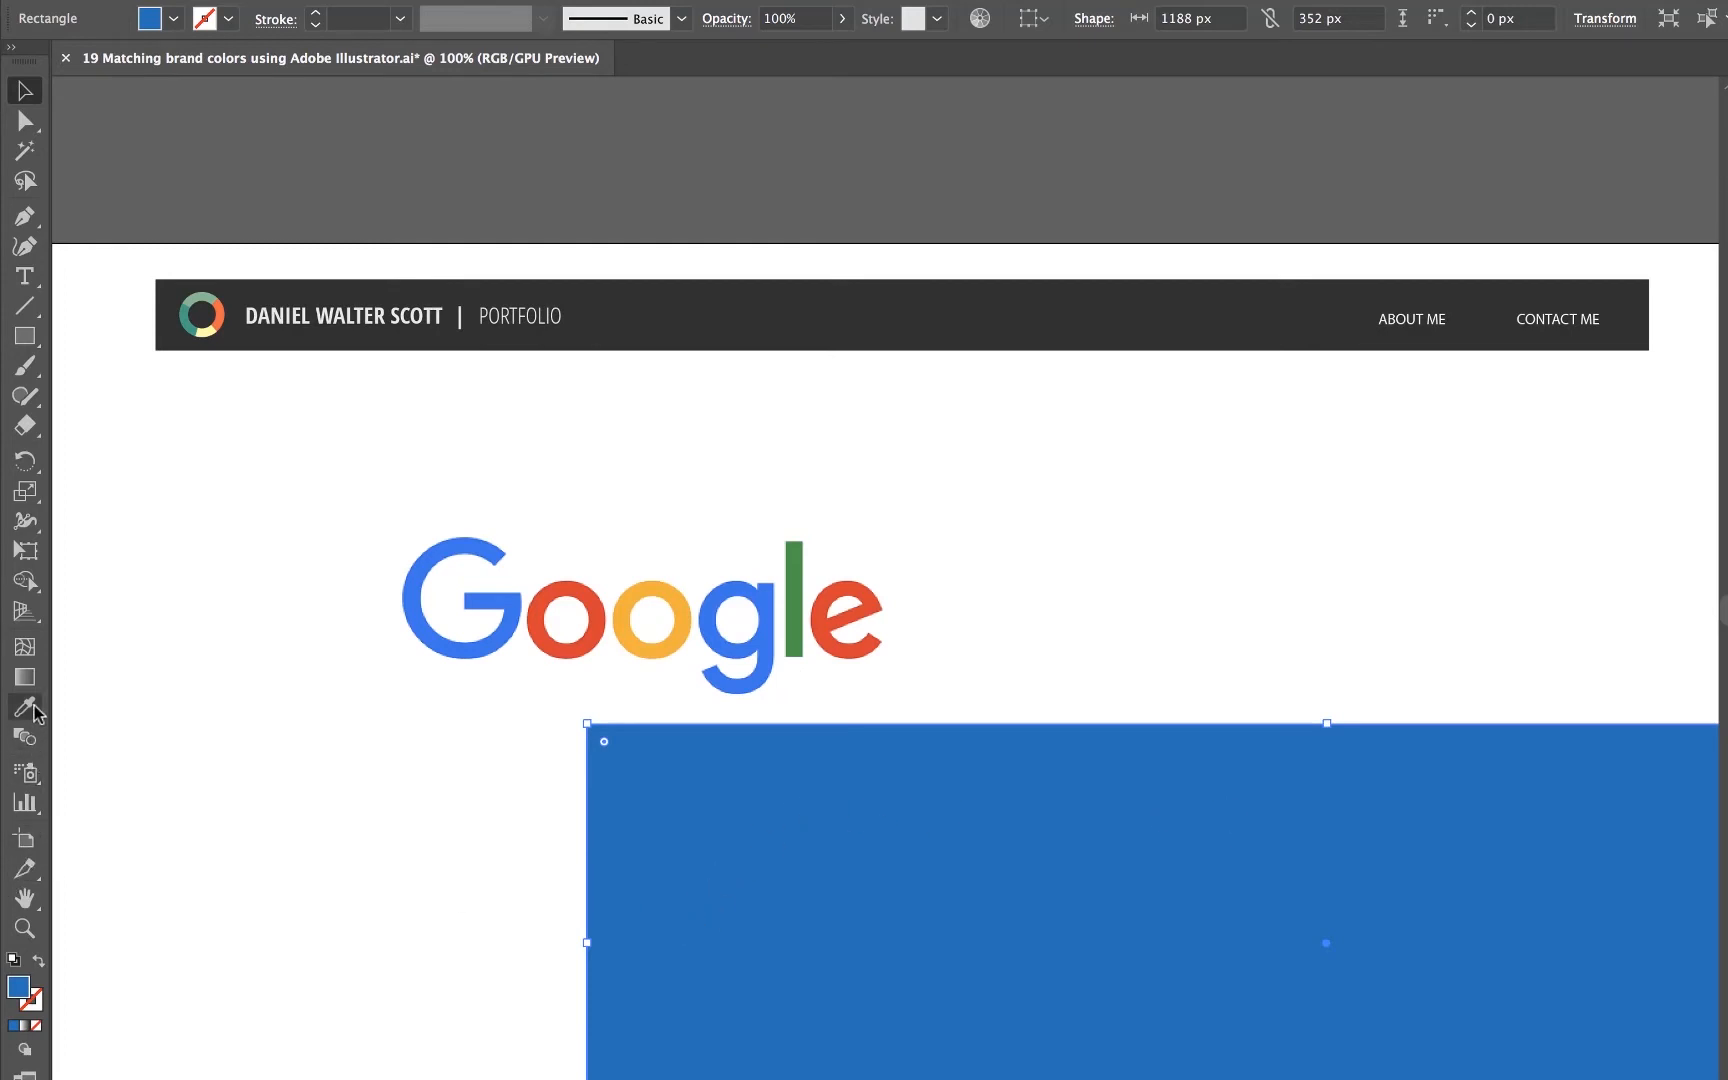
Eyedrop the Google logo's colours, leaving the rectangle filled with the logo's blue
left_click(24, 708)
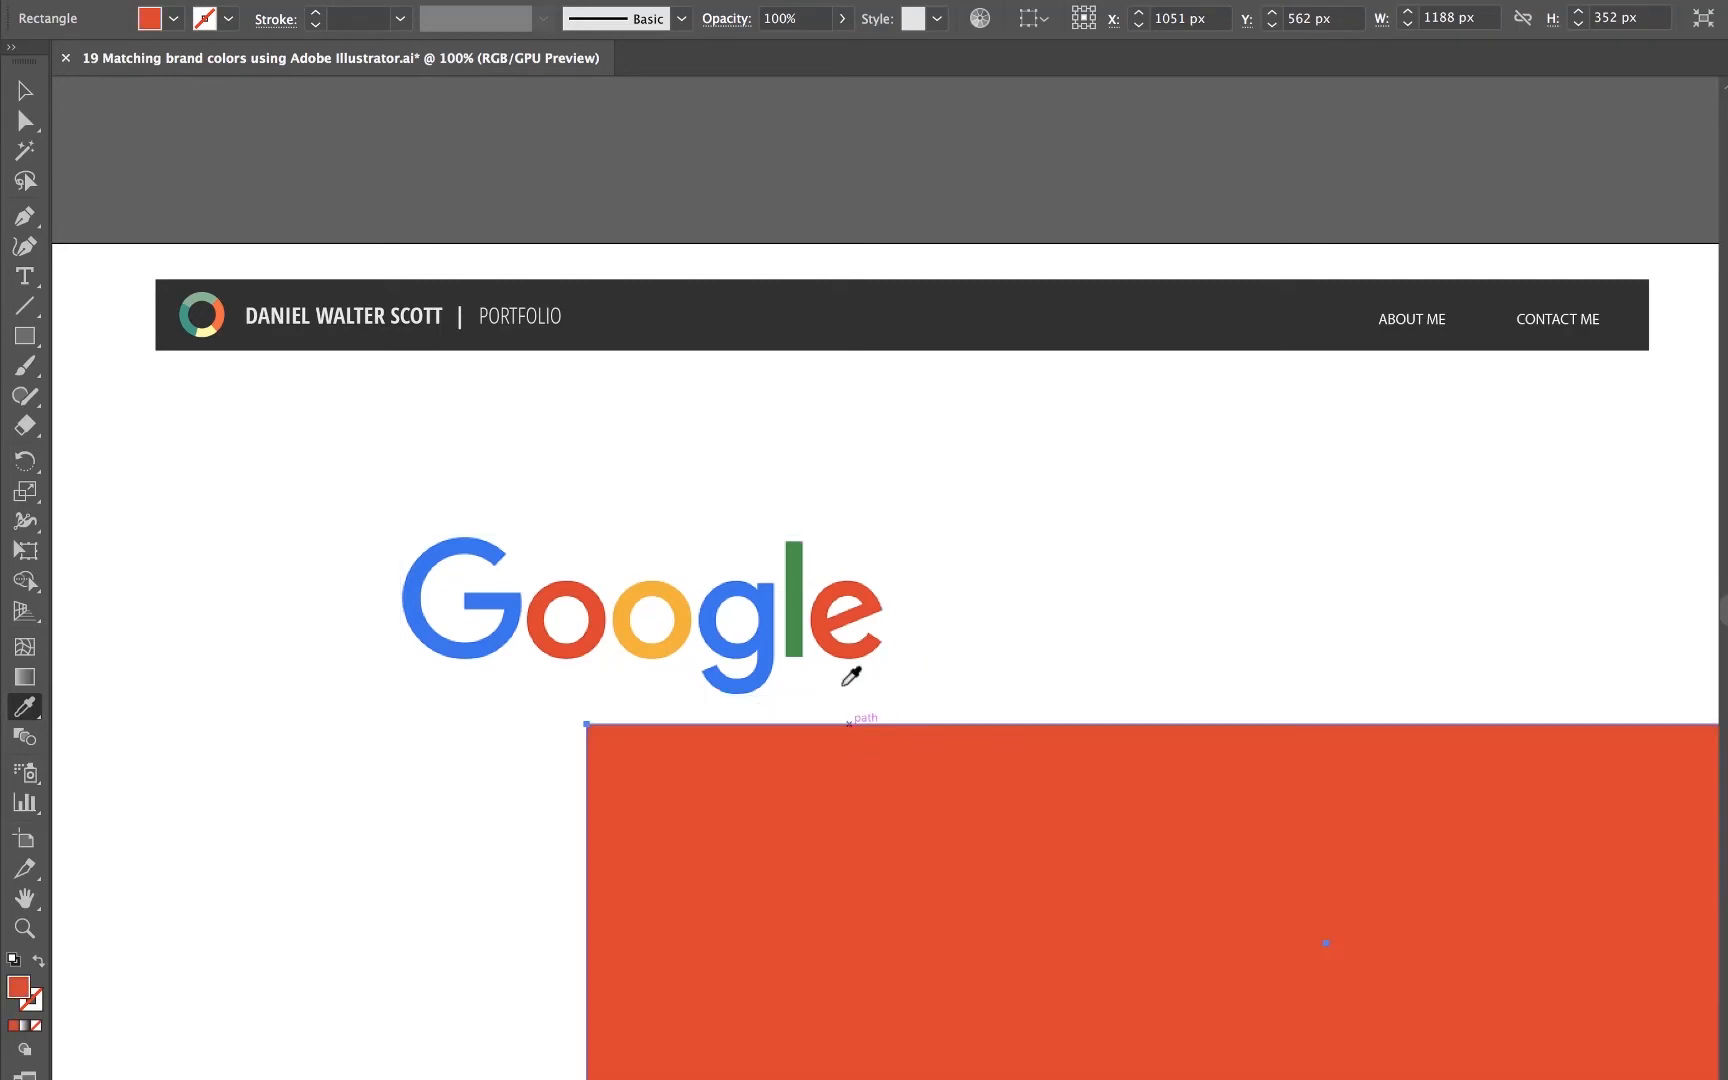
left_click(728, 628)
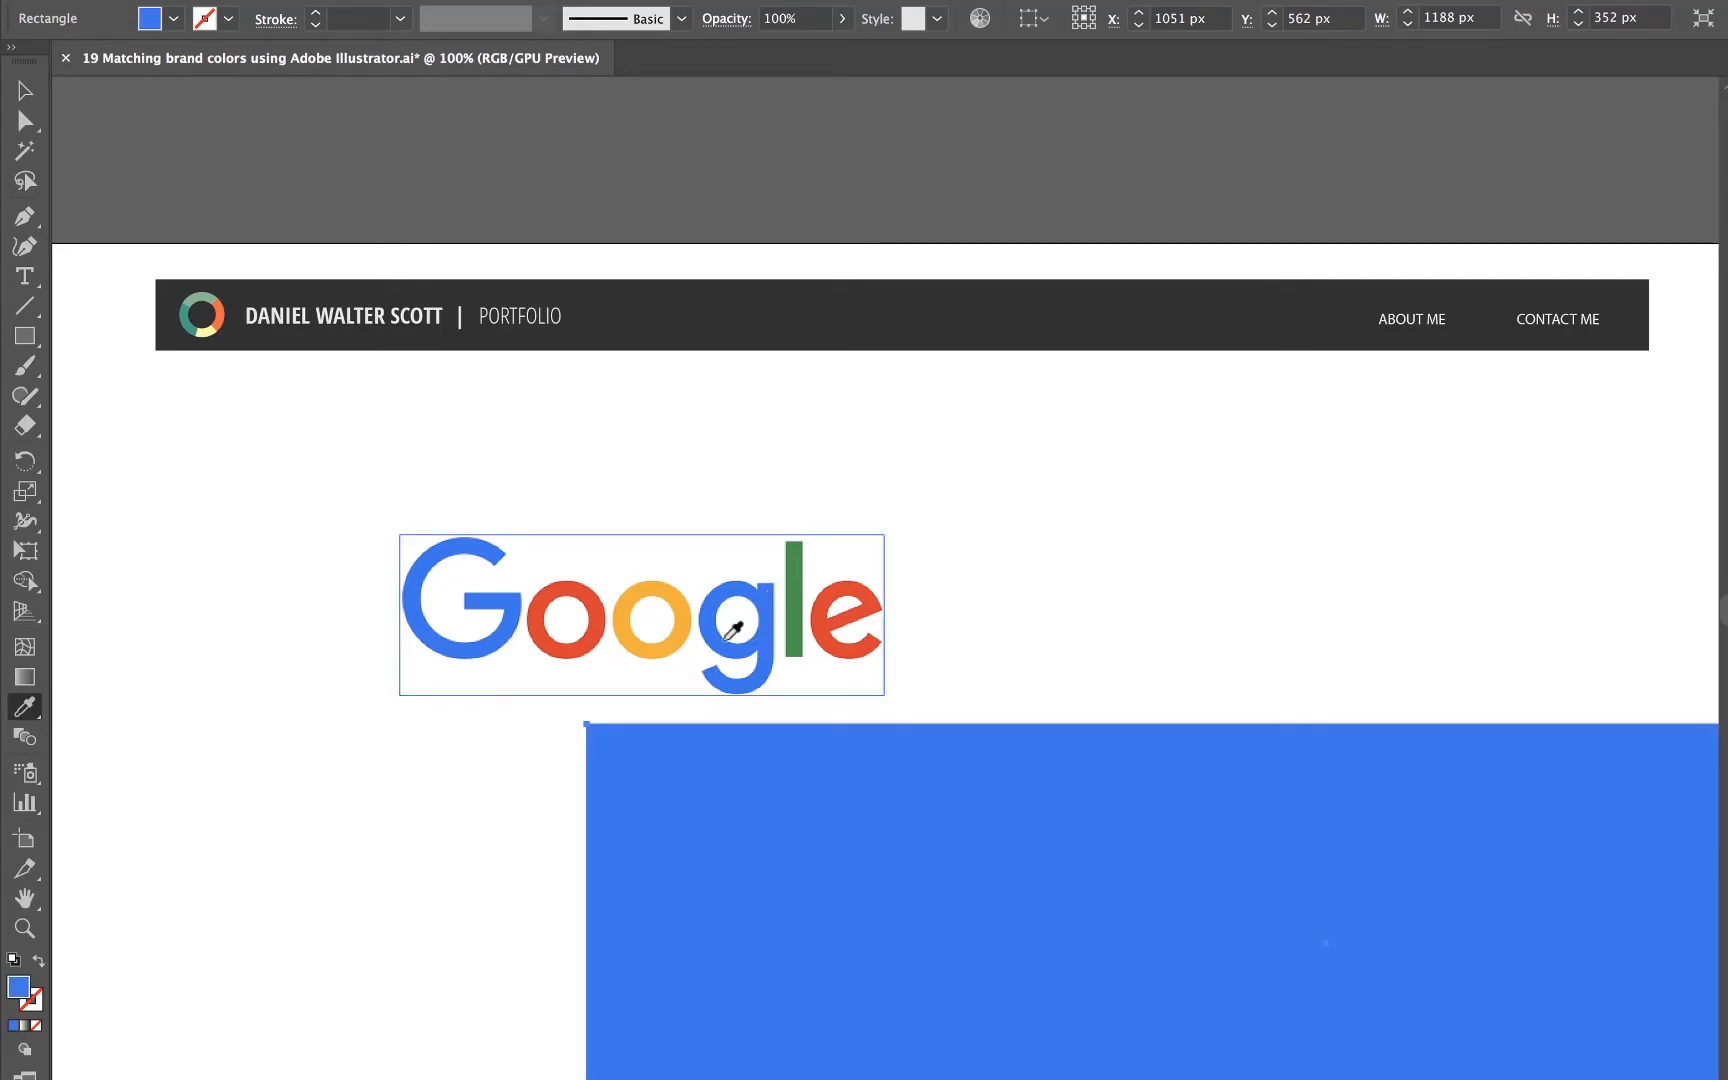
left_click(566, 620)
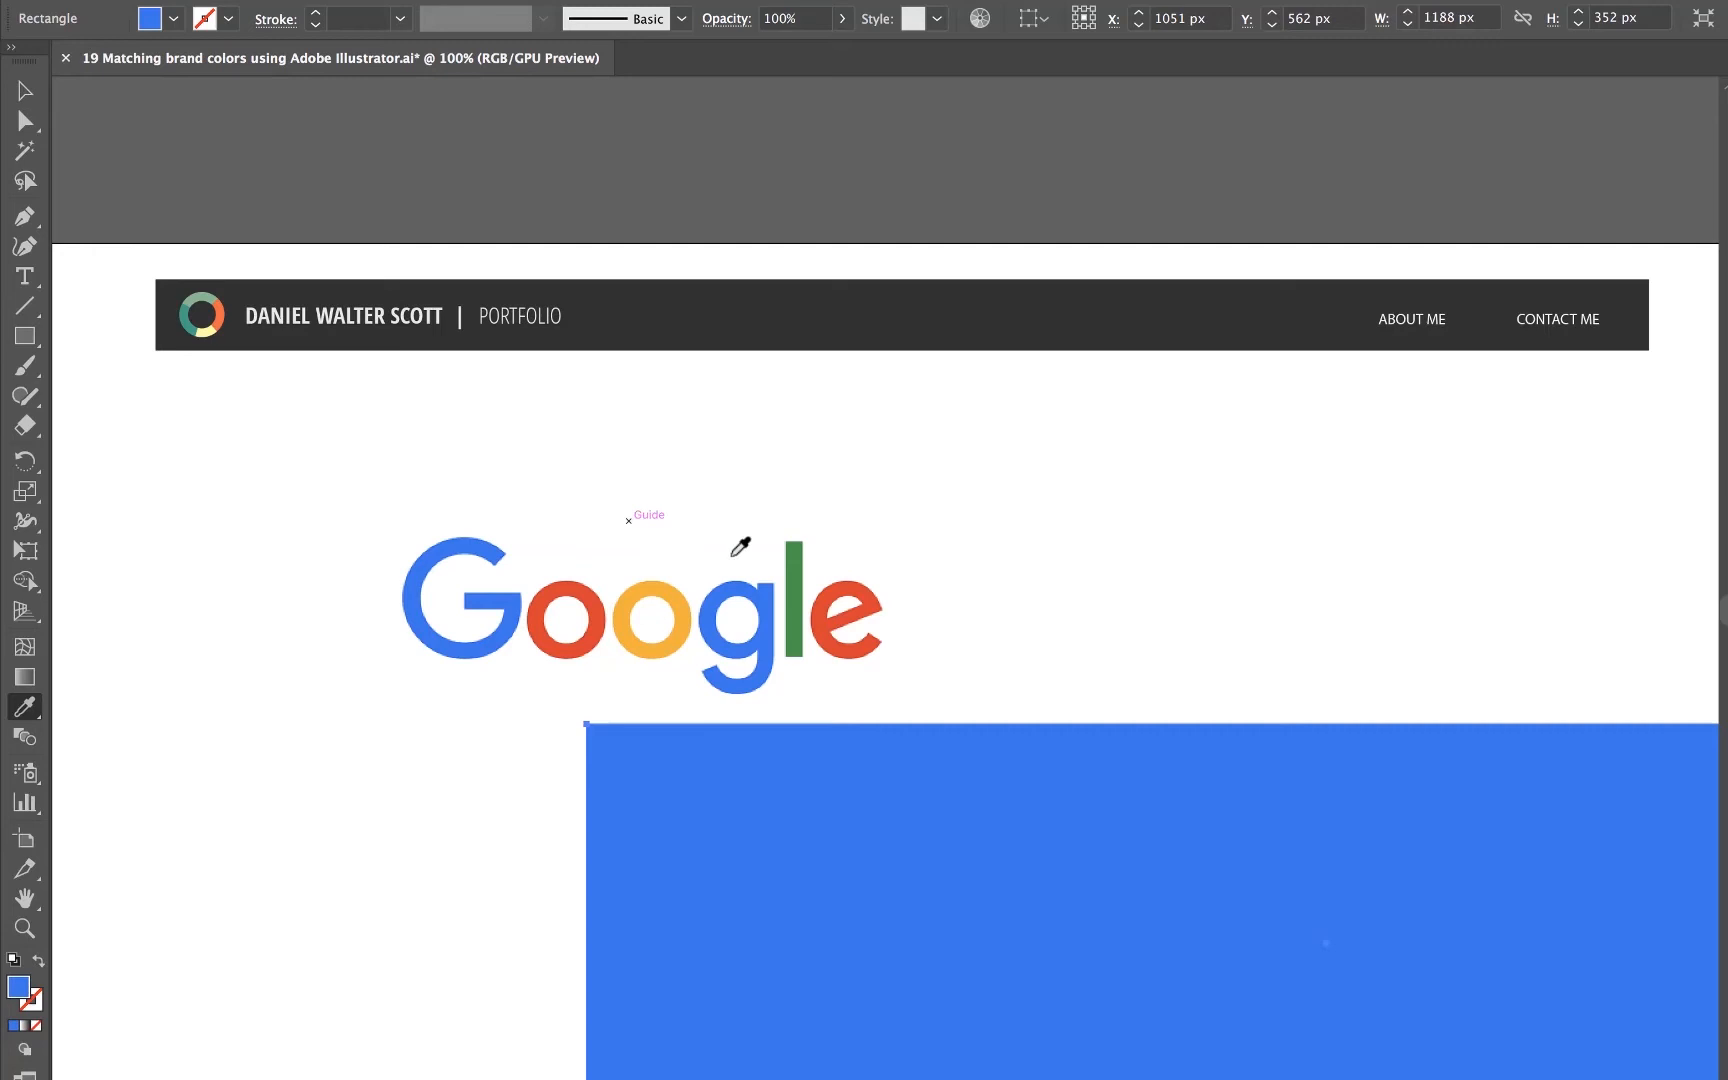
left_click(822, 584)
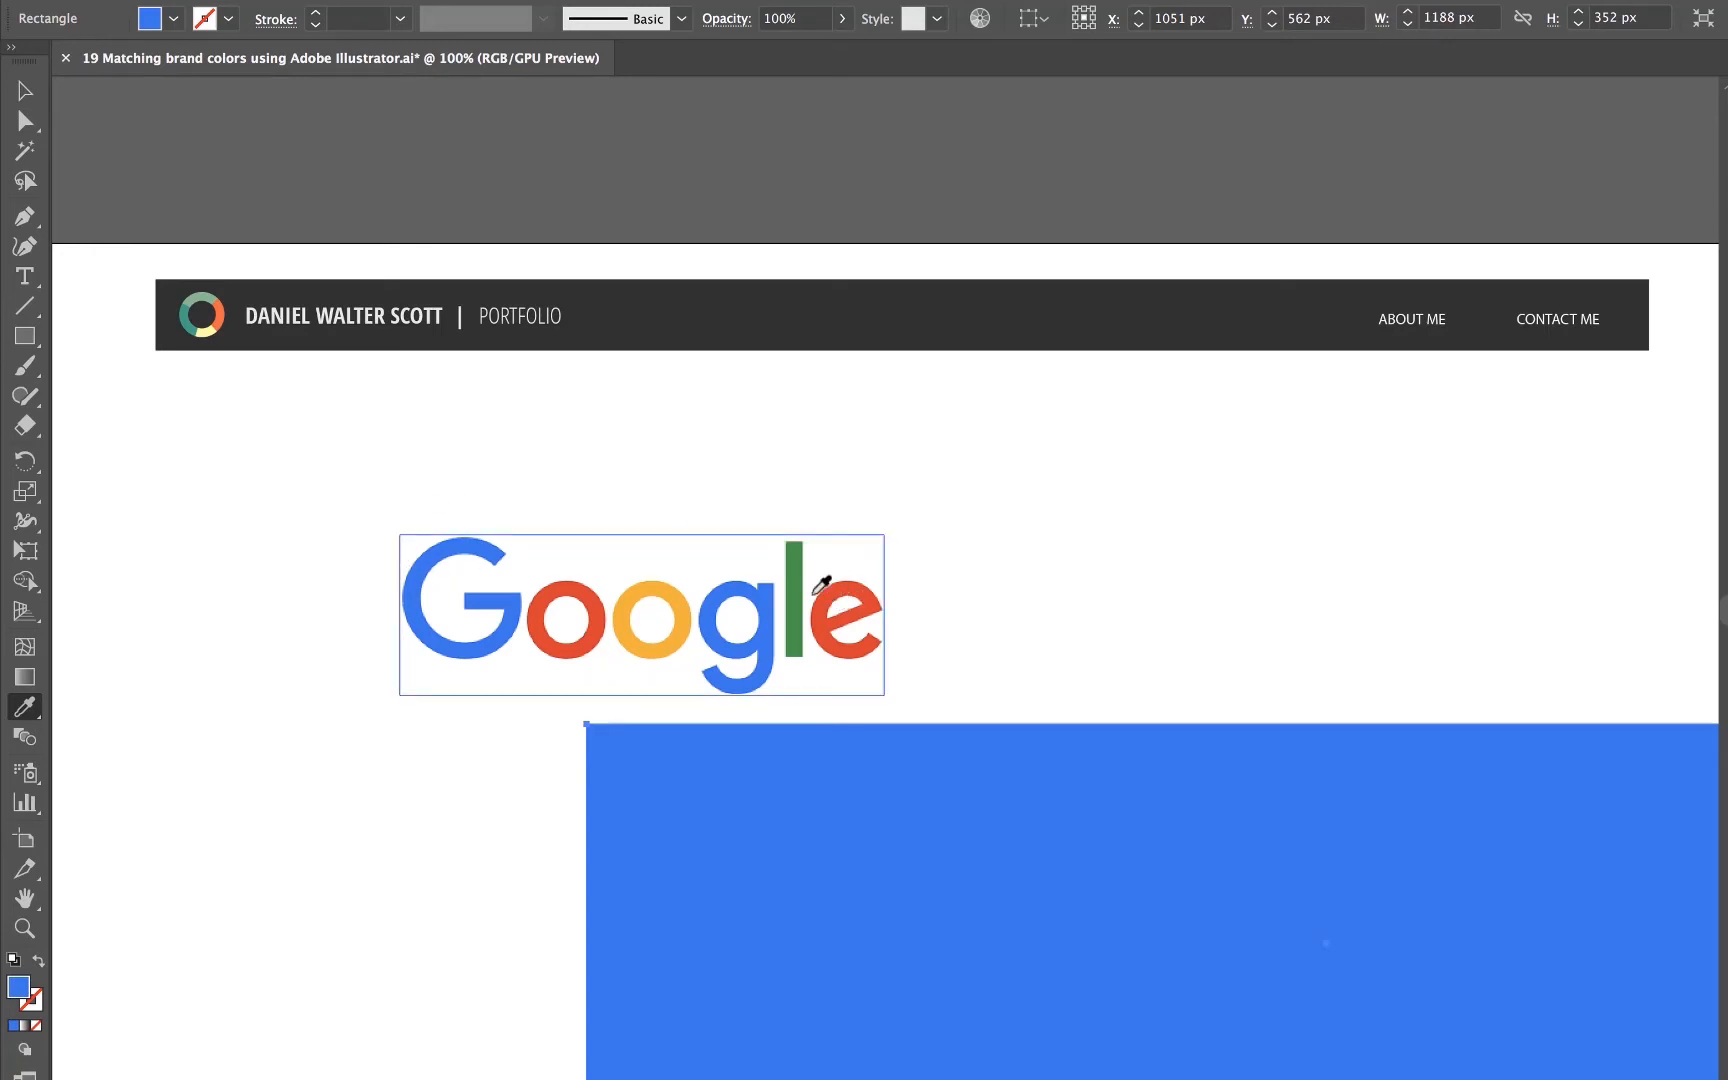
mouse_move(724, 628)
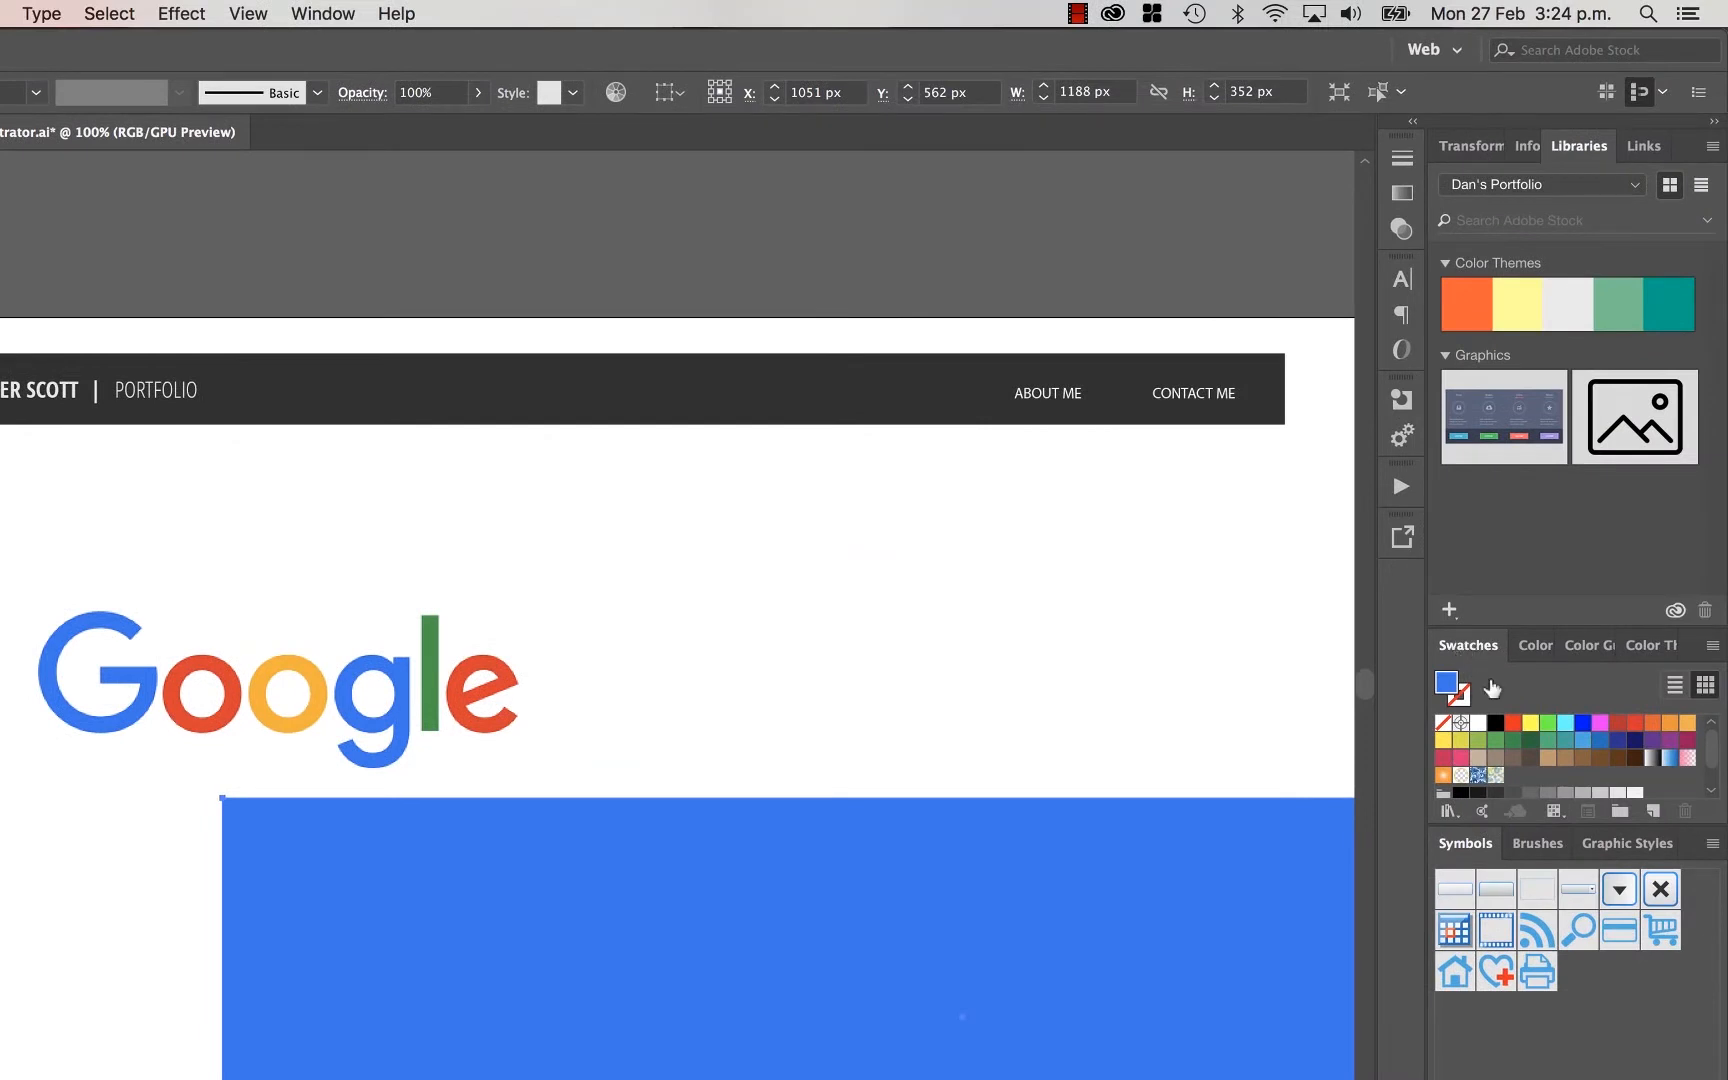
left_click(320, 12)
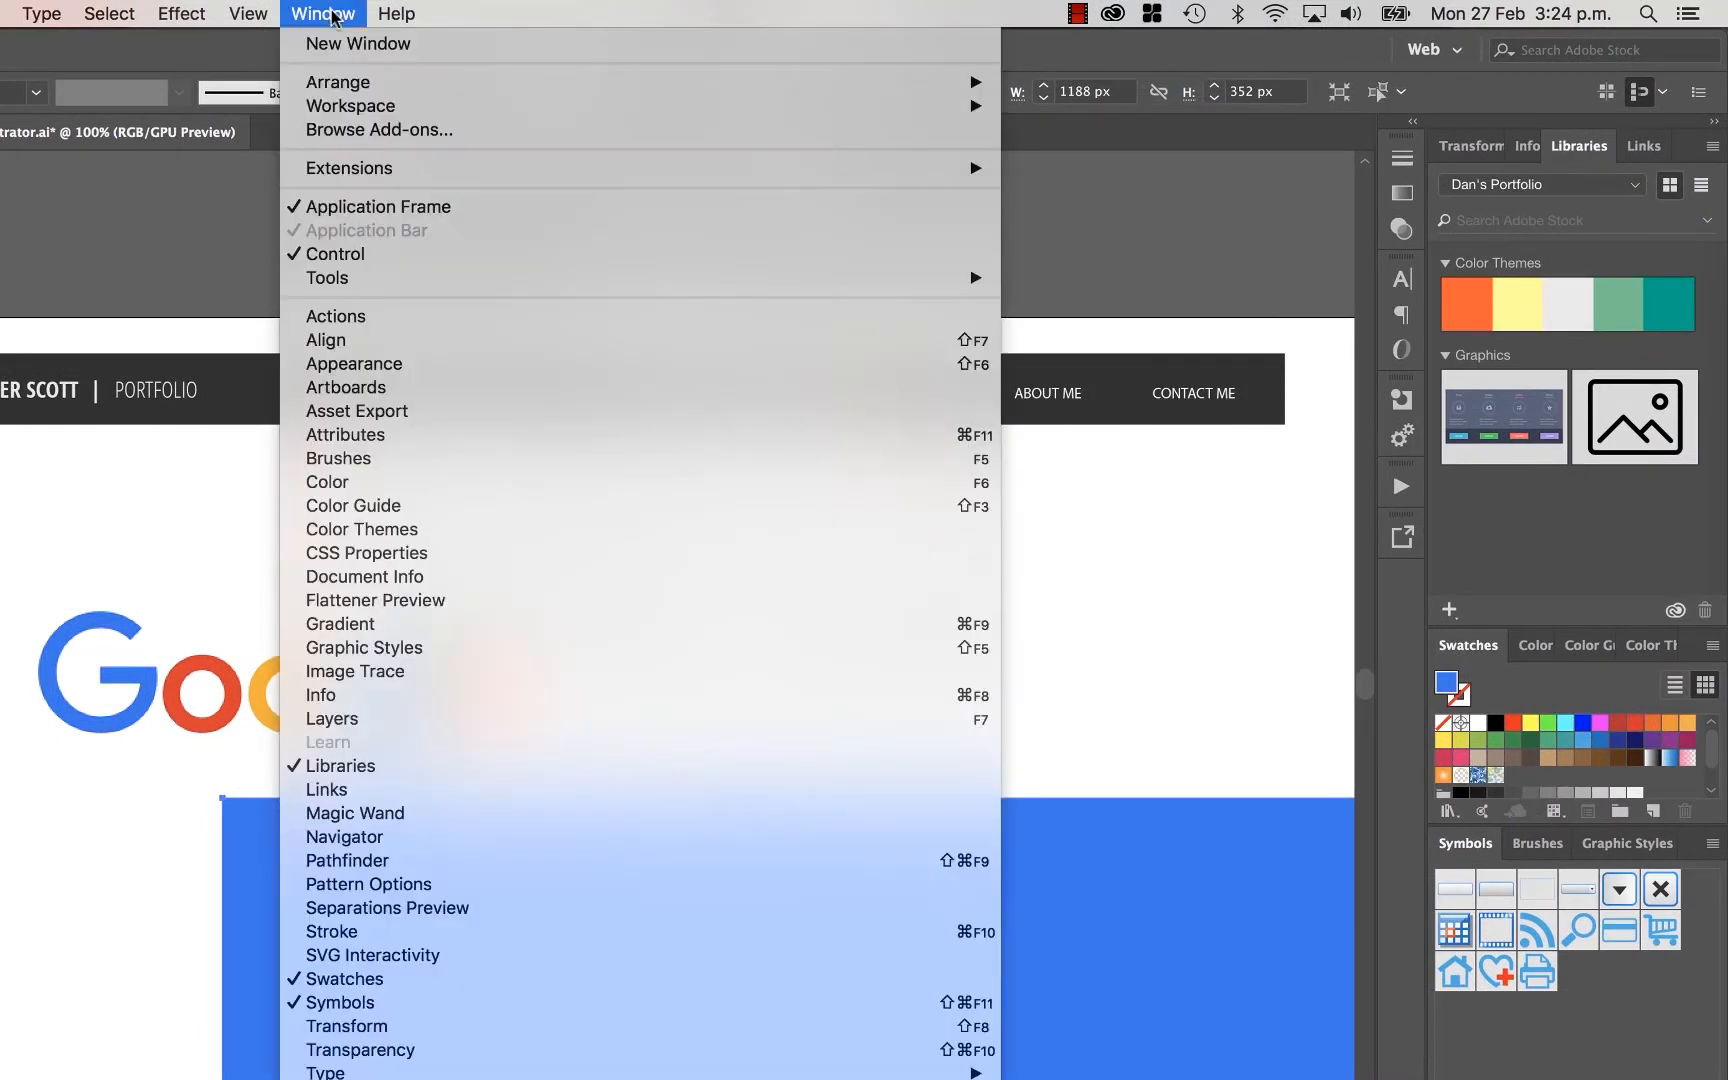
mouse_move(342, 1002)
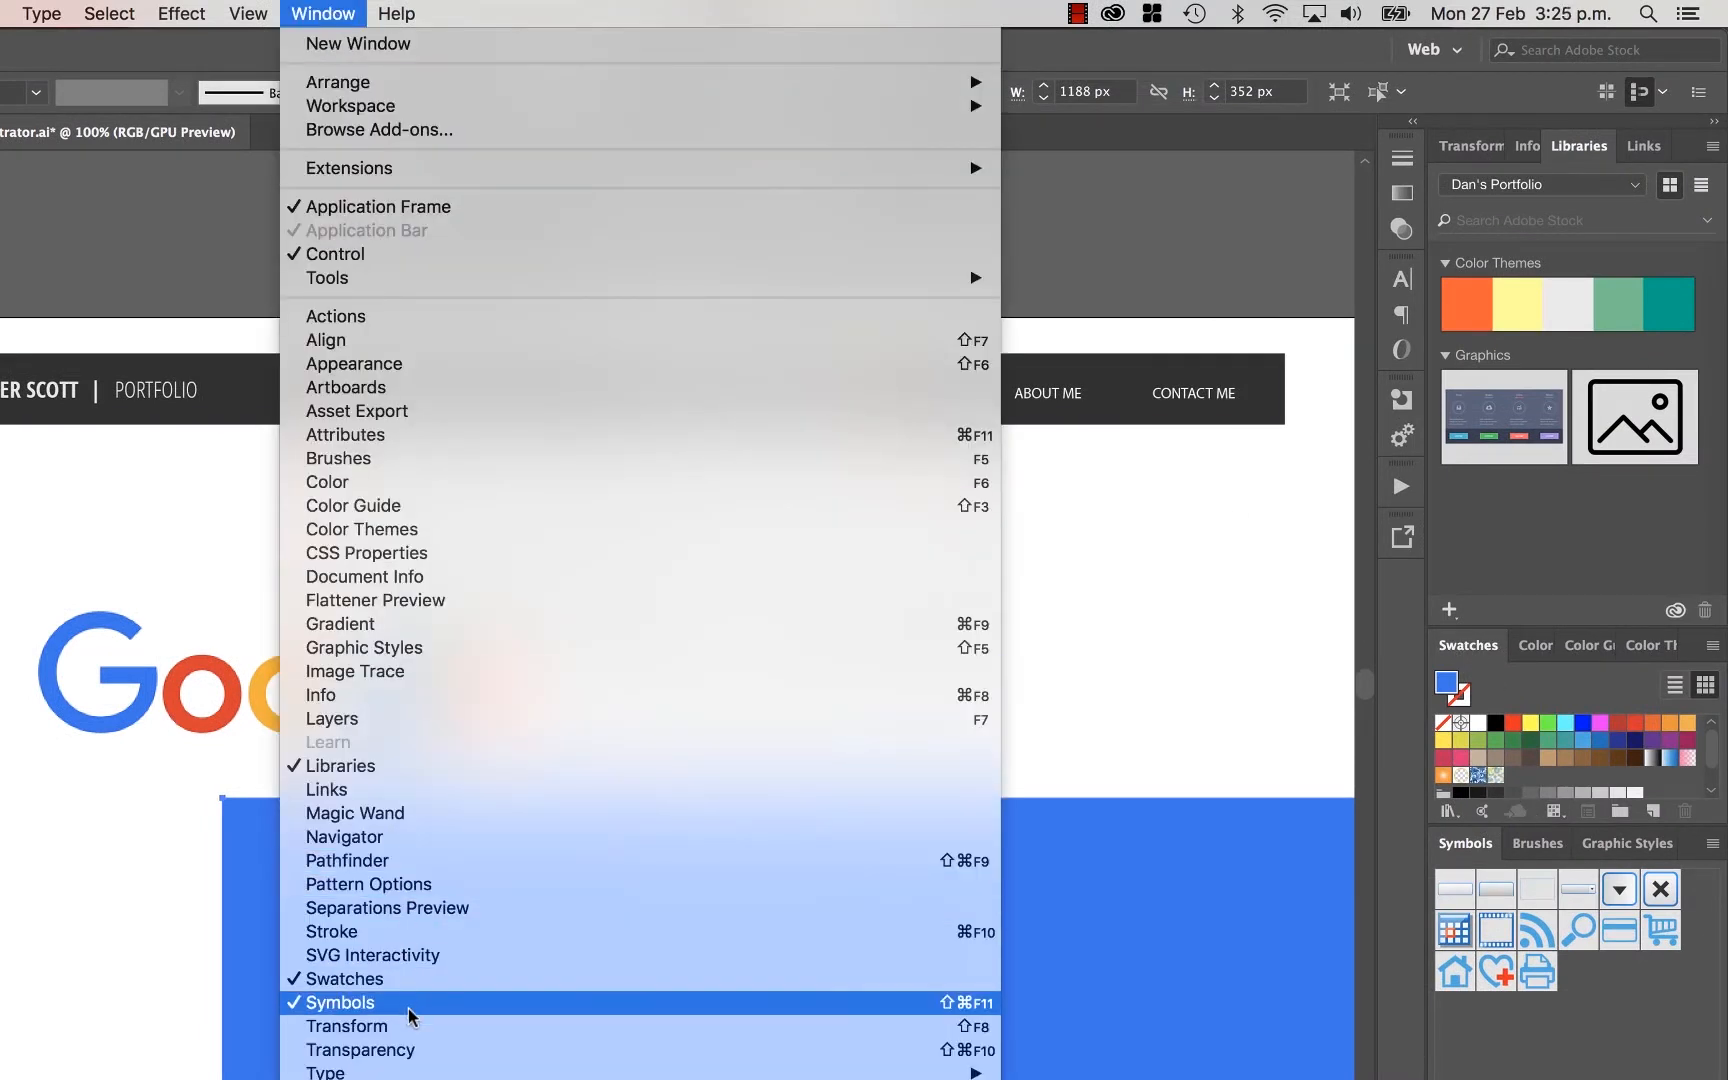
left_click(340, 1002)
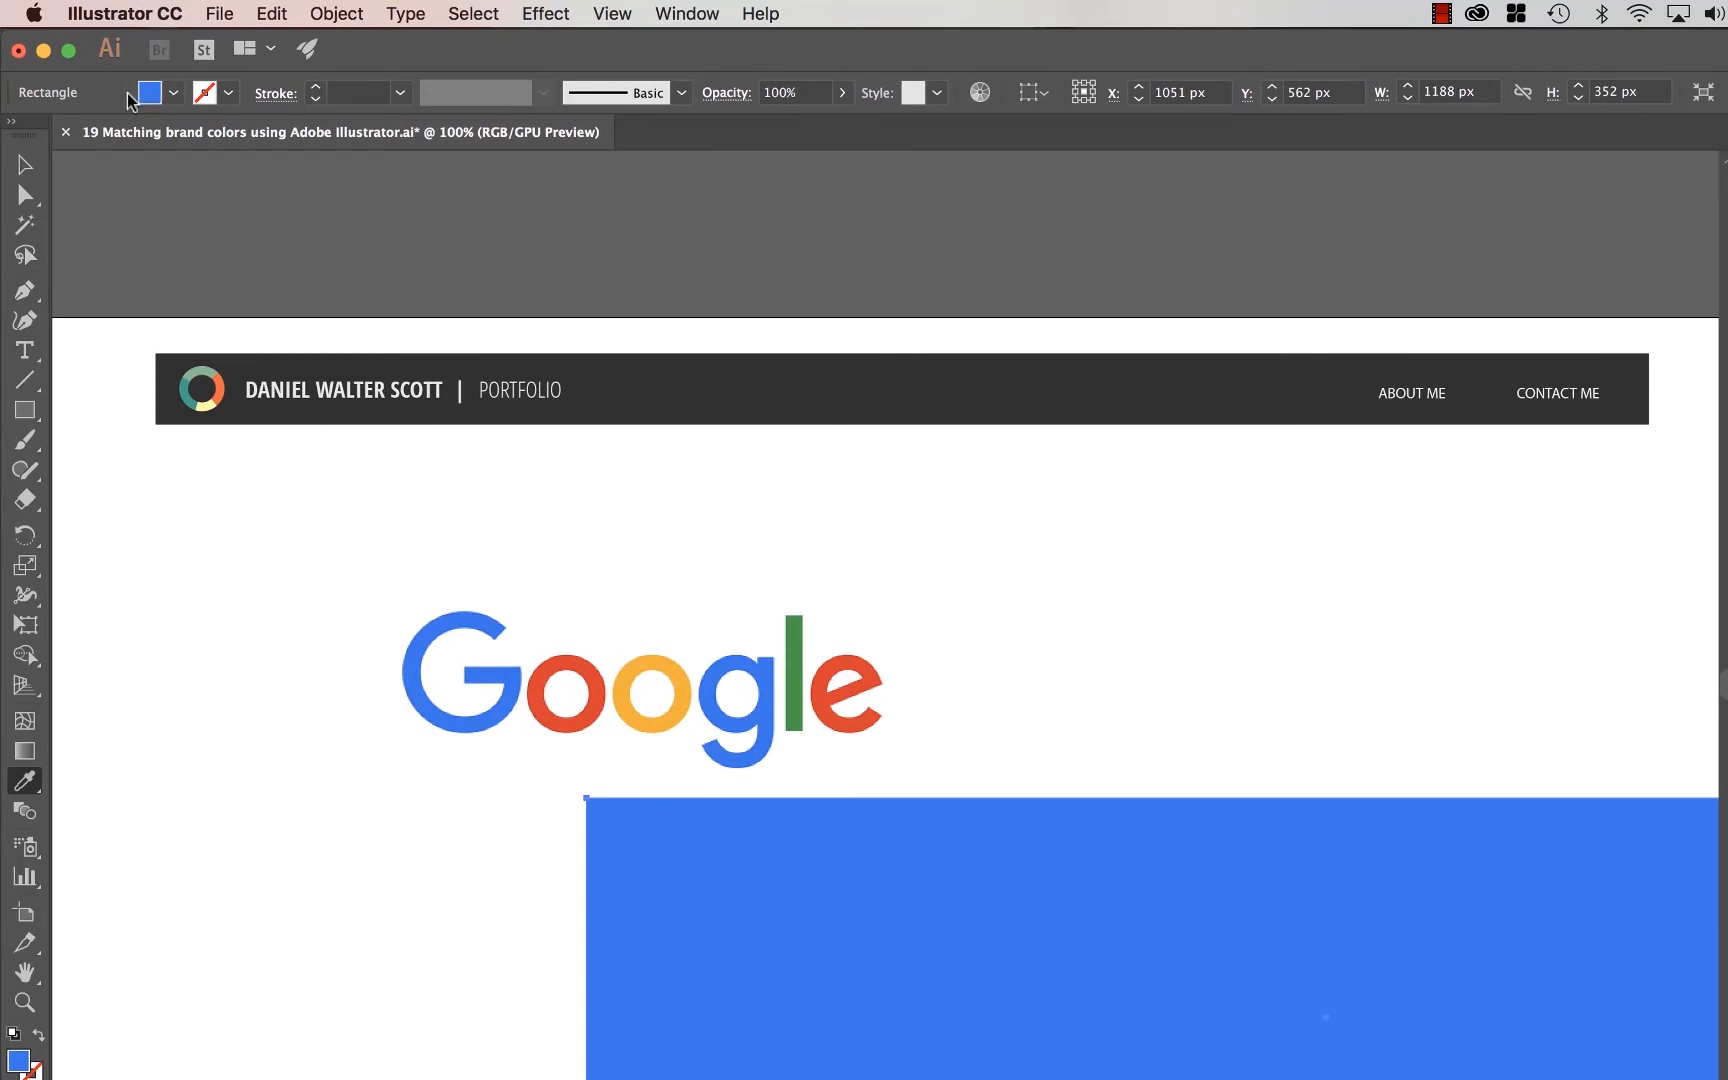
Save the sampled blue (R49 G116 B241) as a new swatch named 'Google blue'
left_click(174, 92)
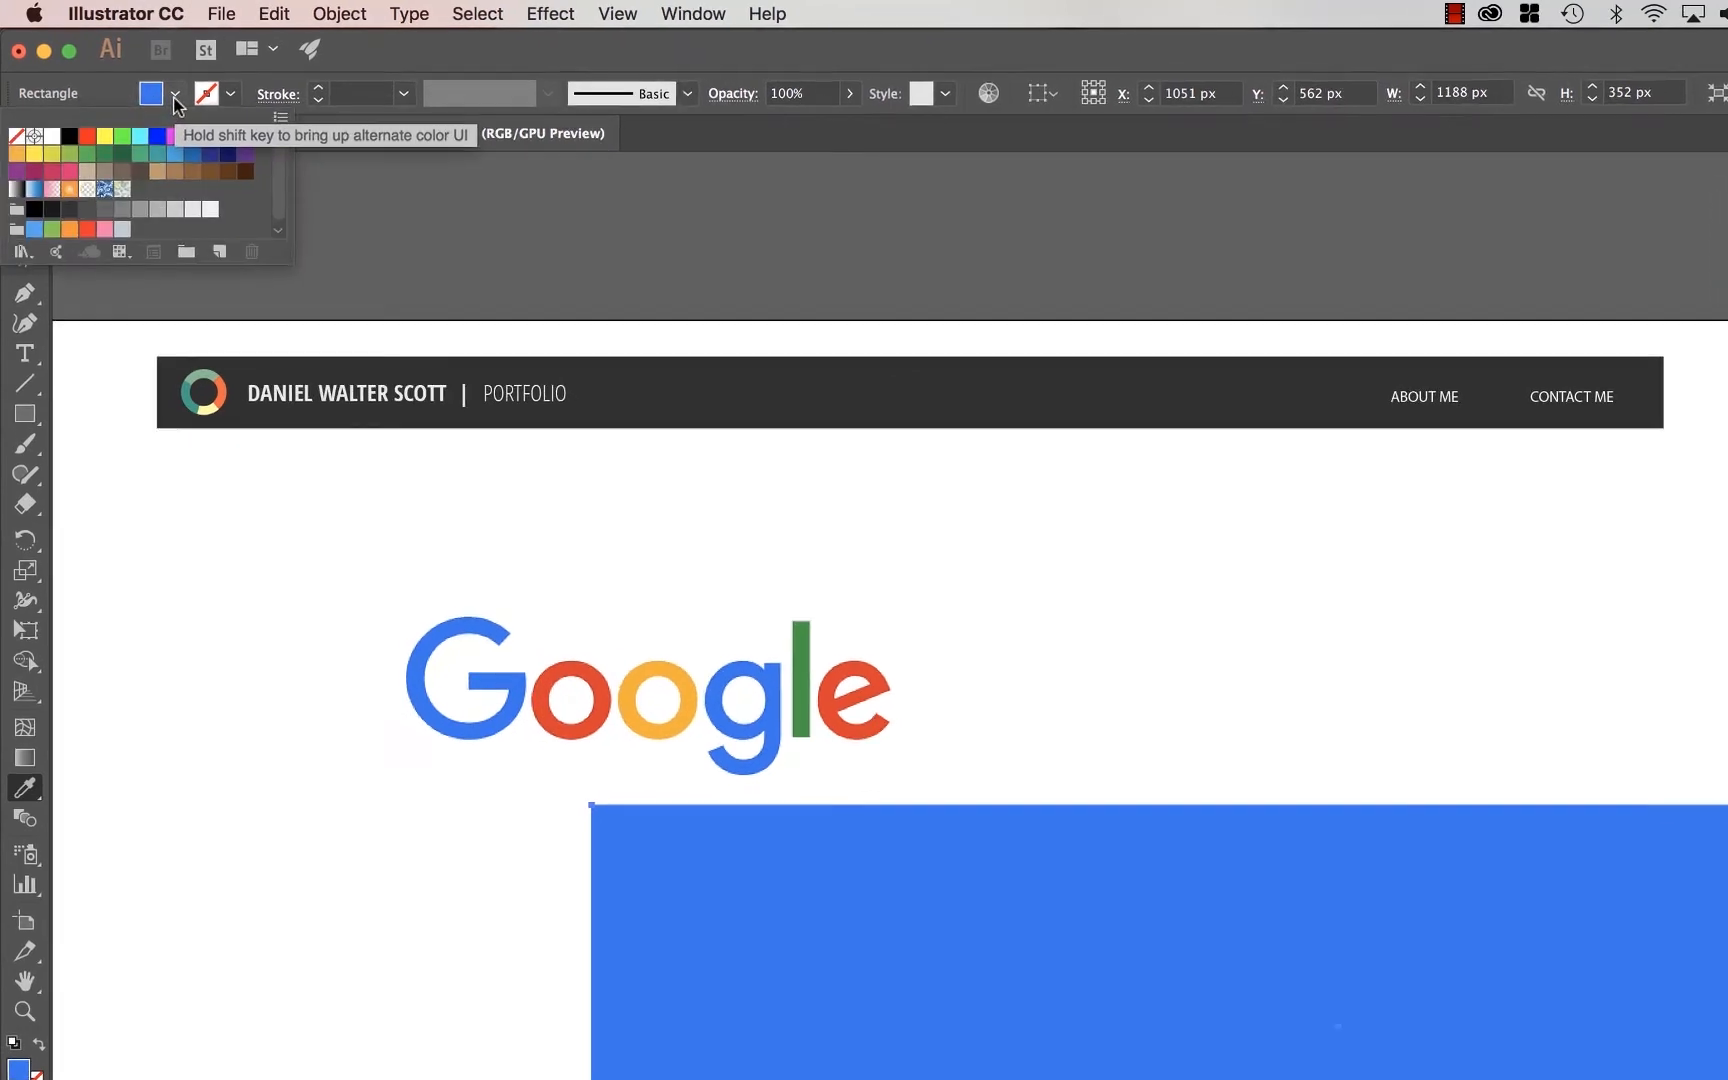
left_click(272, 312)
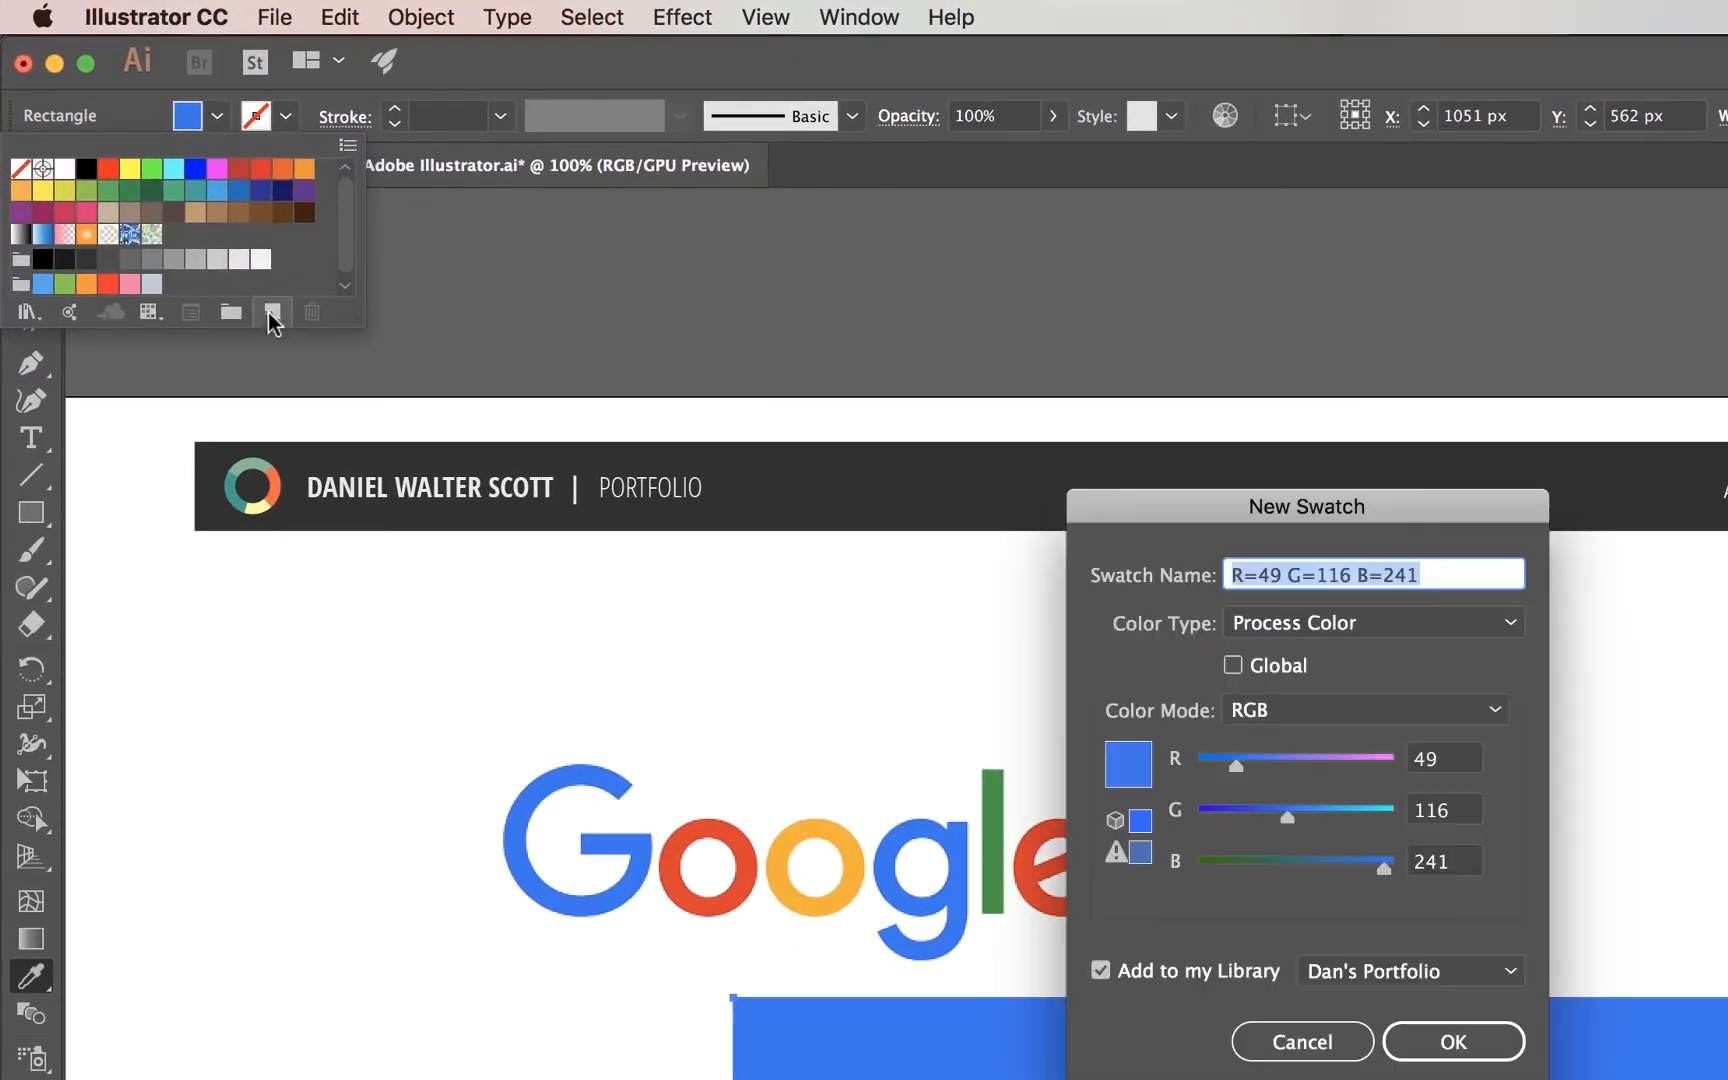
type("google blue")
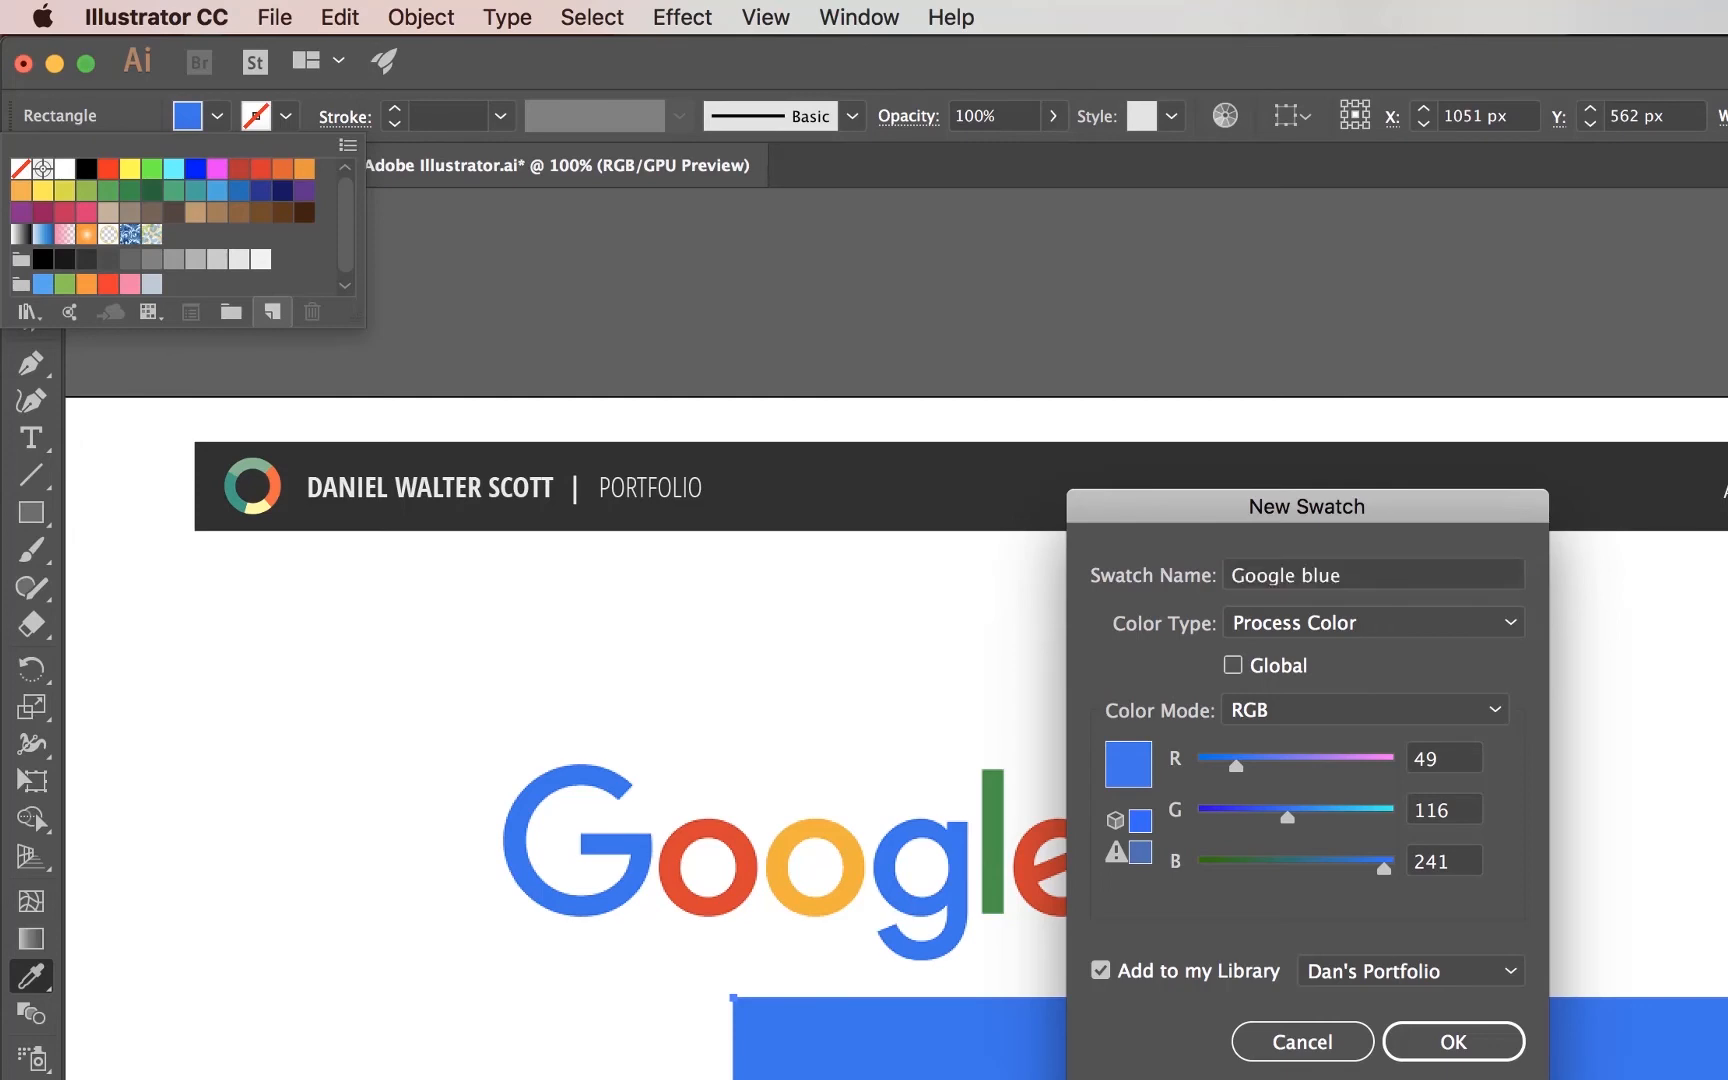
left_click(1452, 1042)
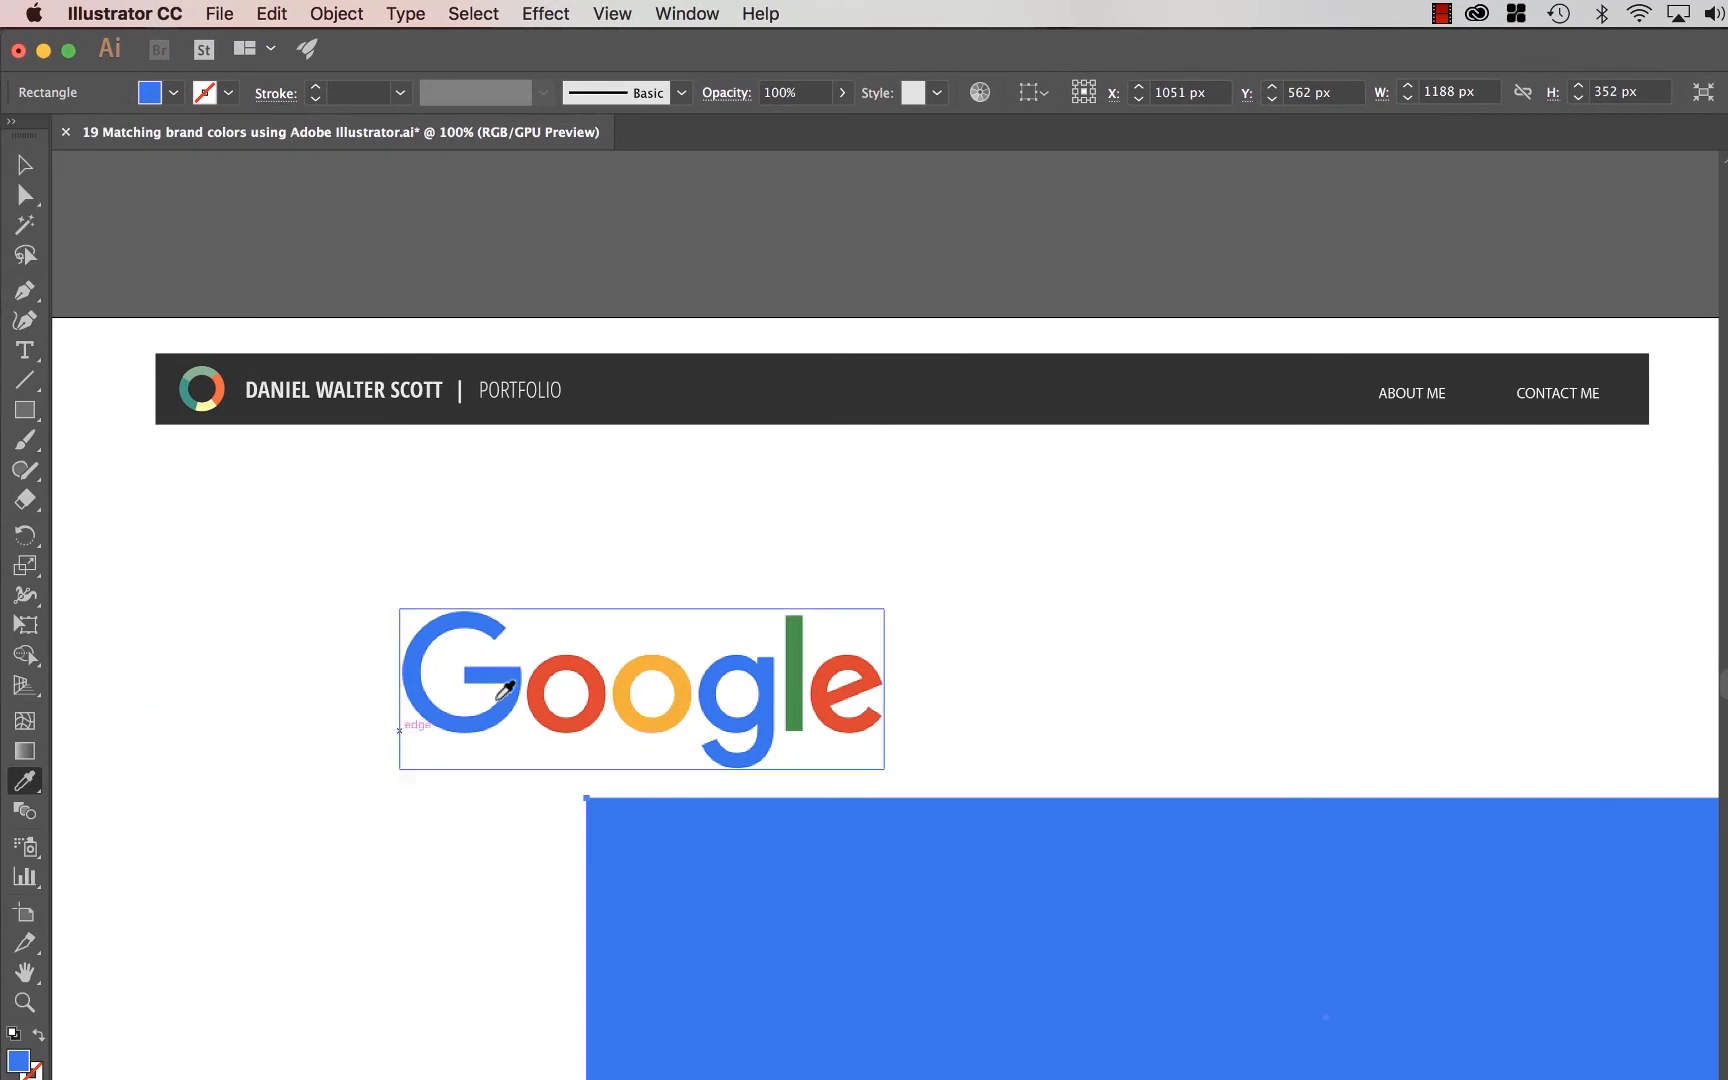
Fill the rectangle with the logo's red (R230 G49 B37) and save it as the 'Google Red' swatch
left_click(150, 92)
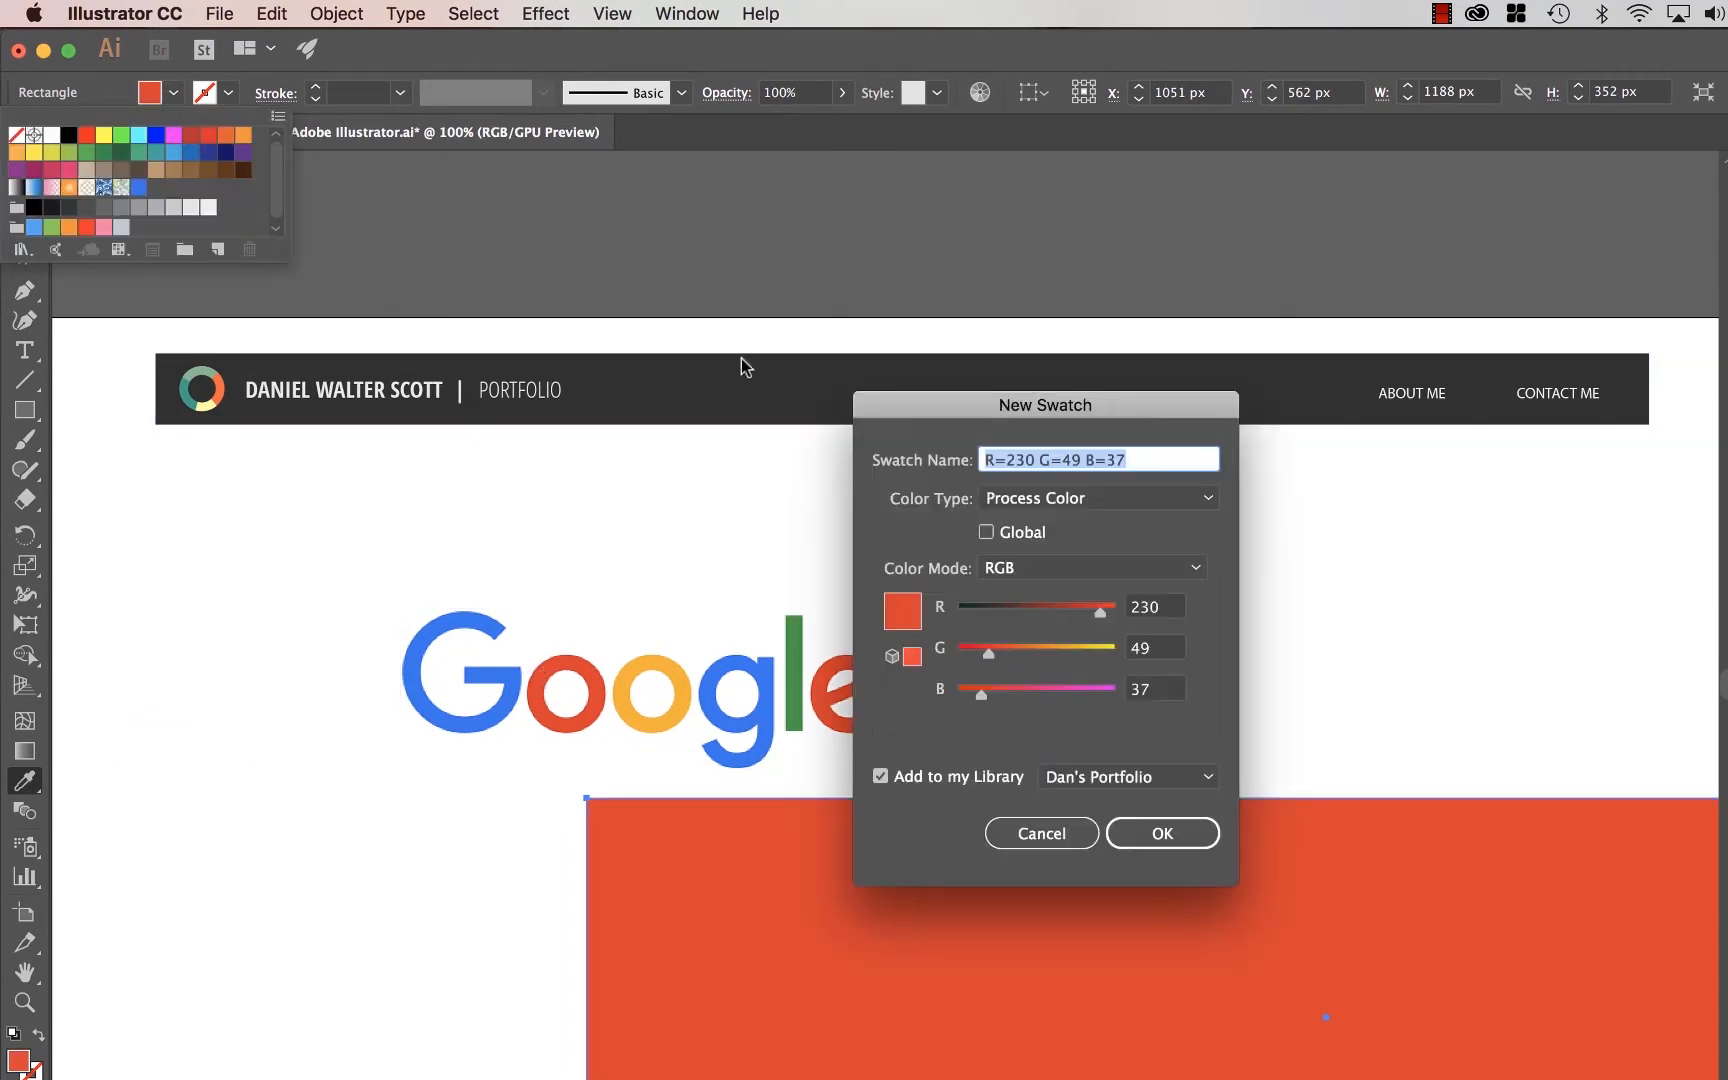
type("Google Re")
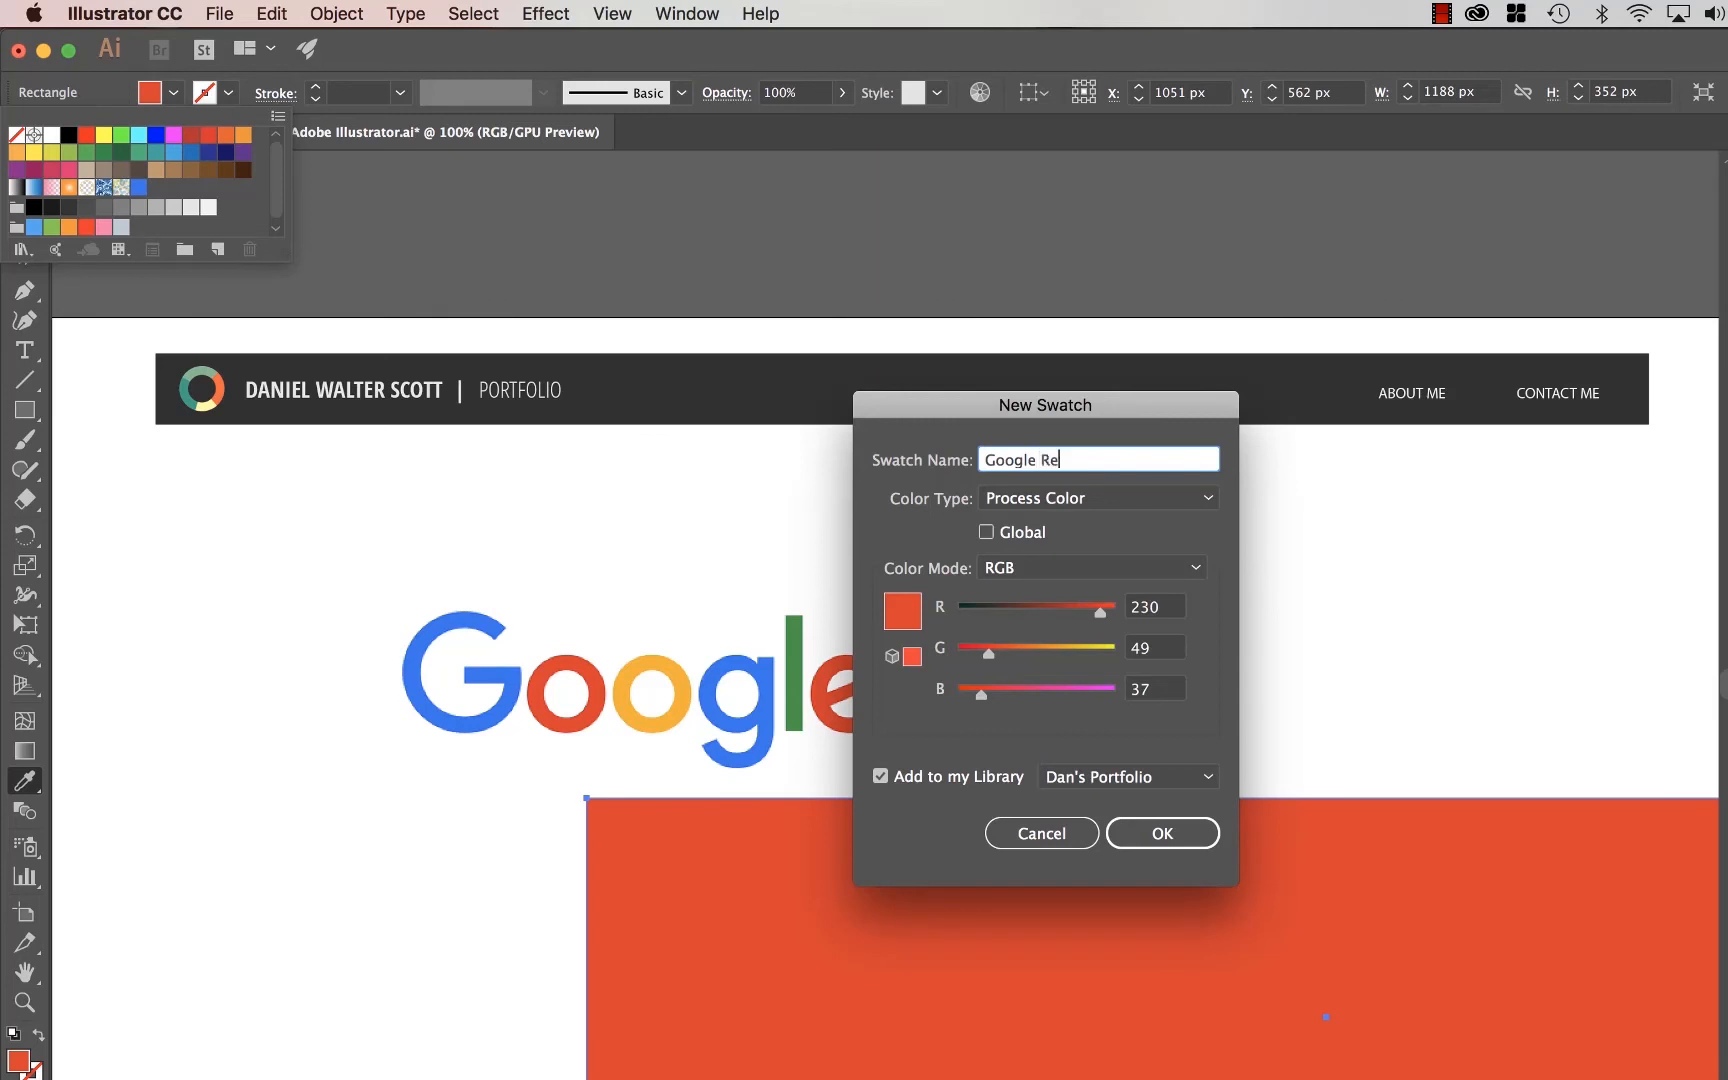
left_click(1160, 832)
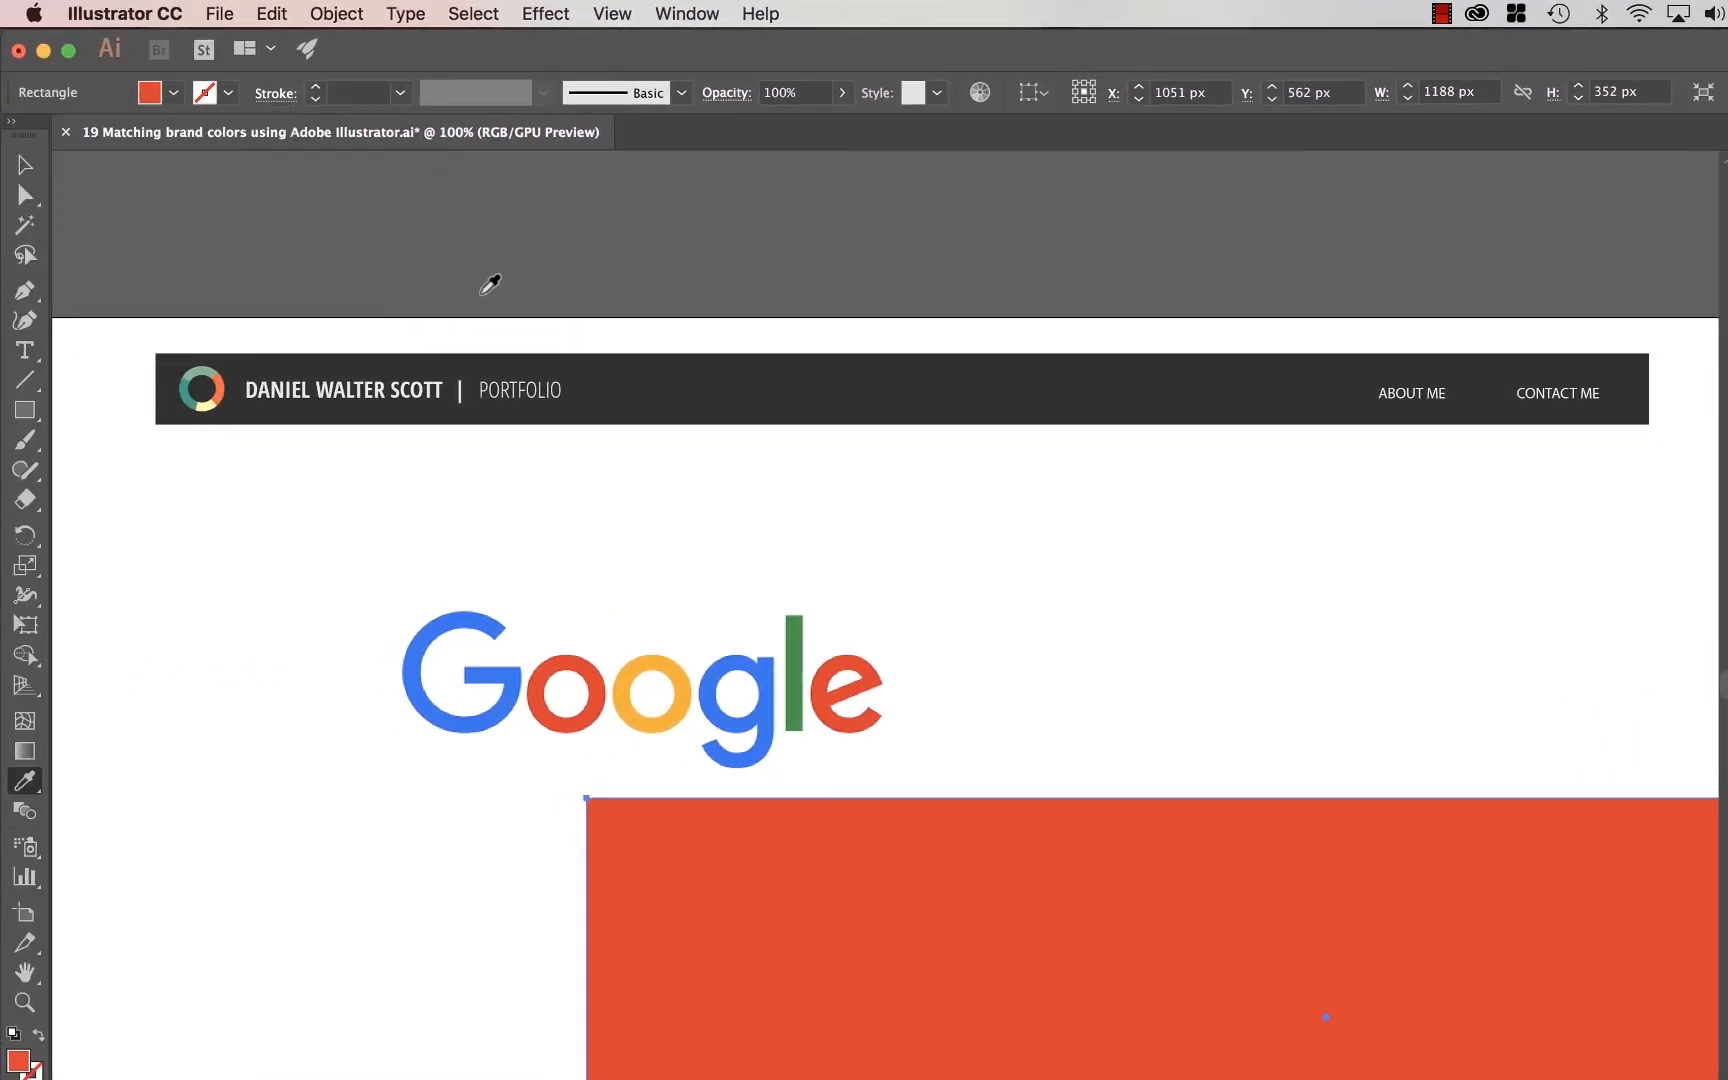
left_click(582, 664)
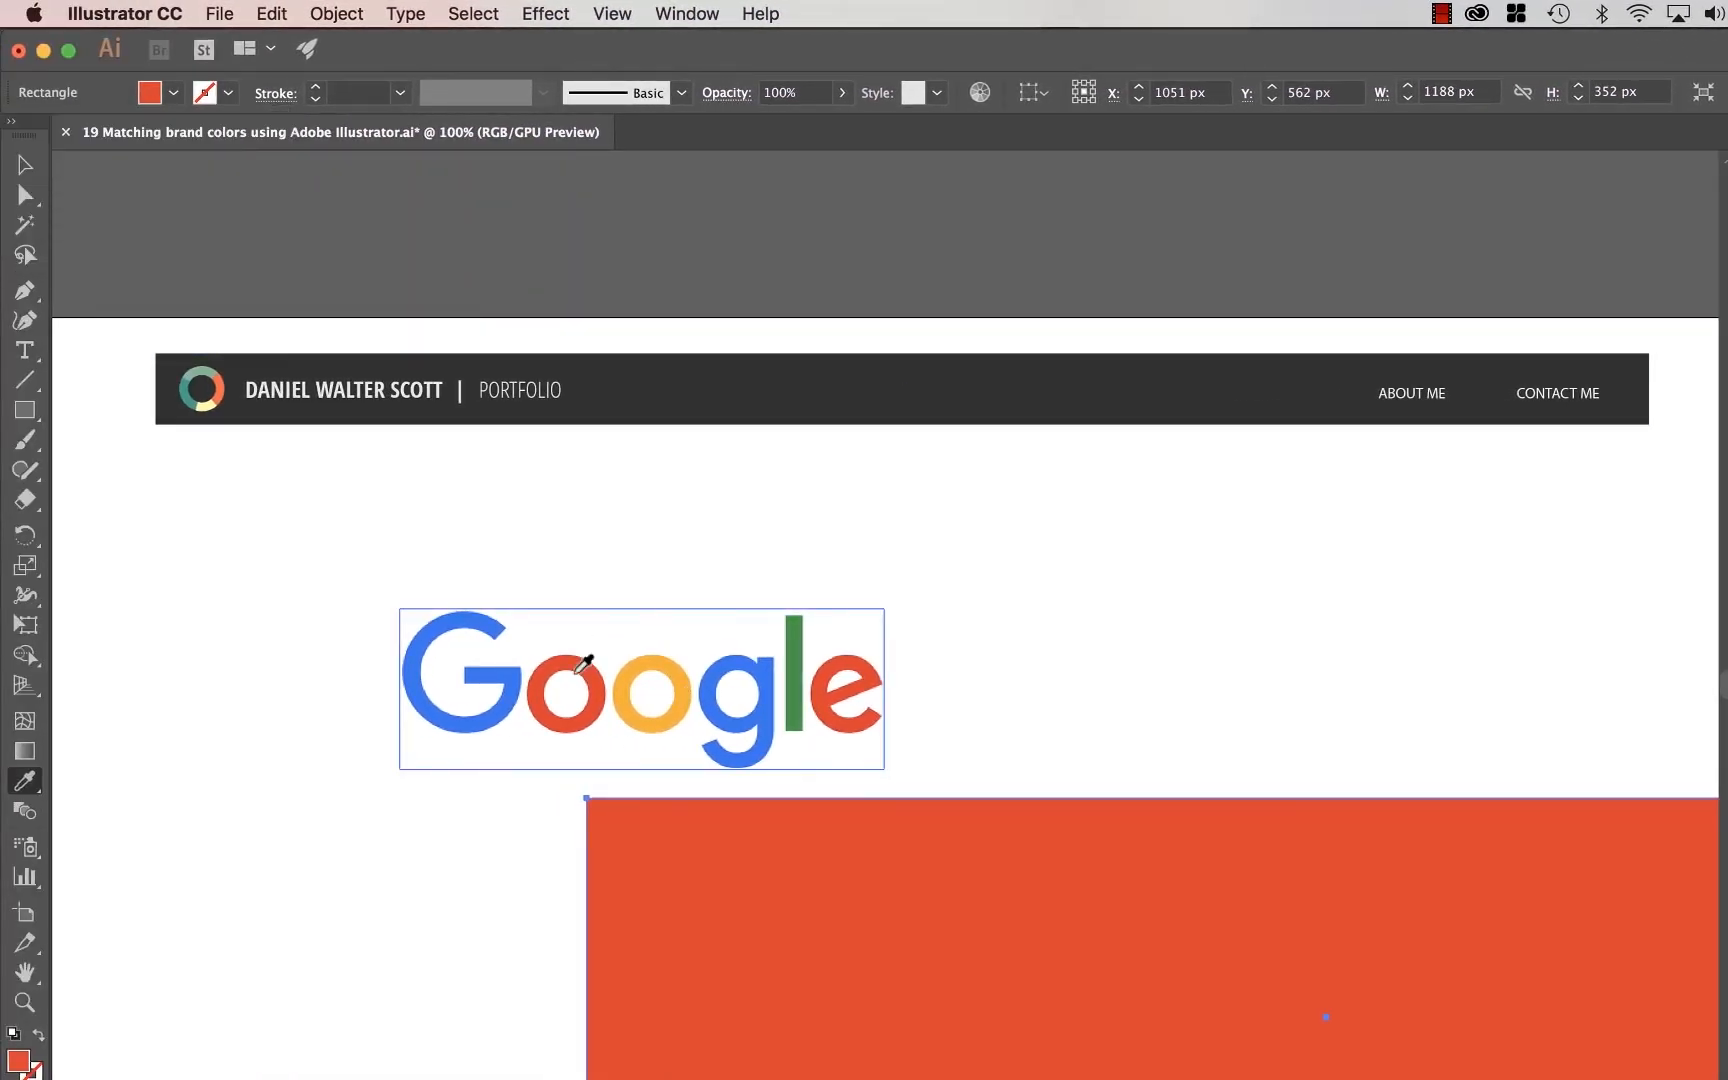